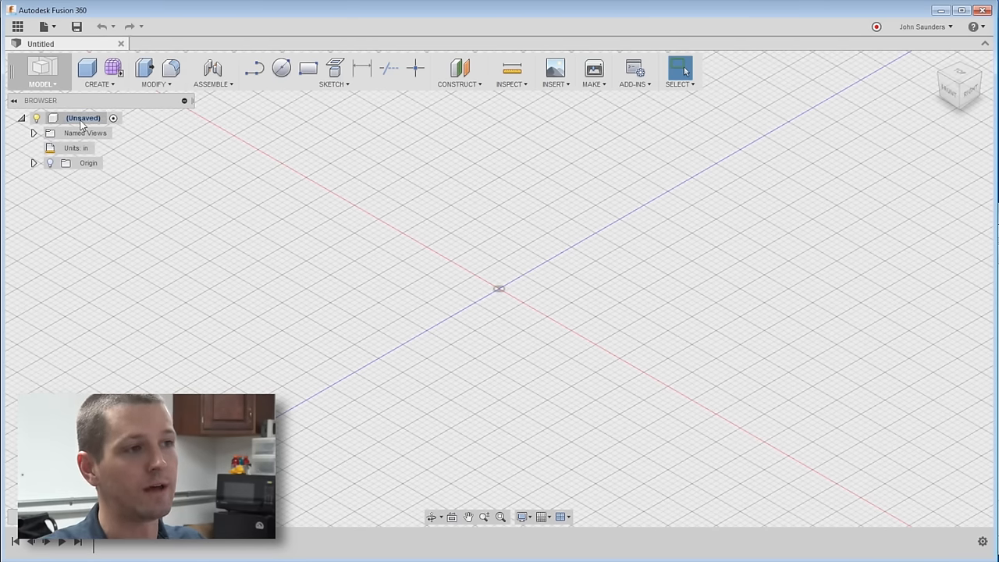
# Create a new empty component Part1 under the top-level design for the pan body
pyautogui.rightClick(81, 119)
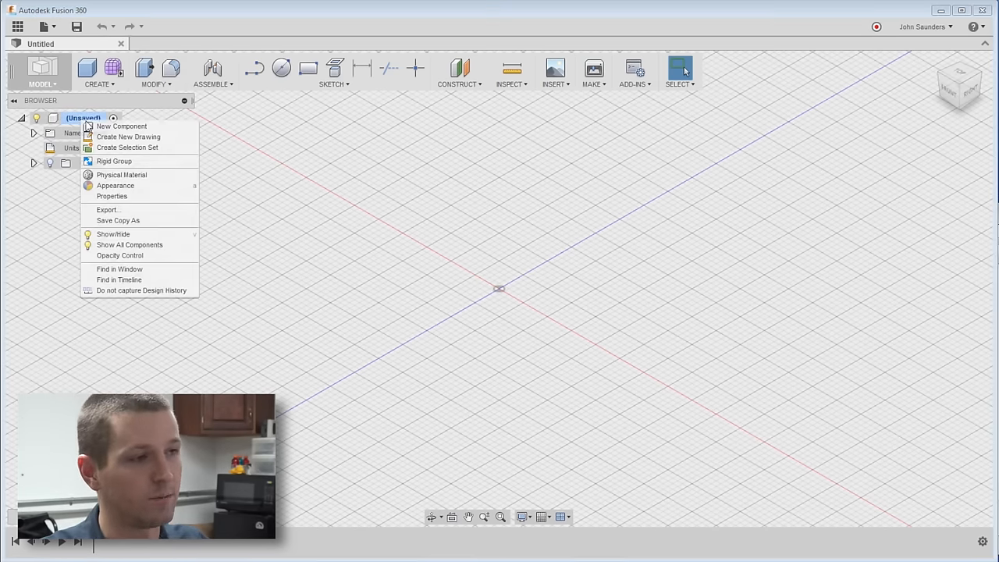
pyautogui.click(119, 125)
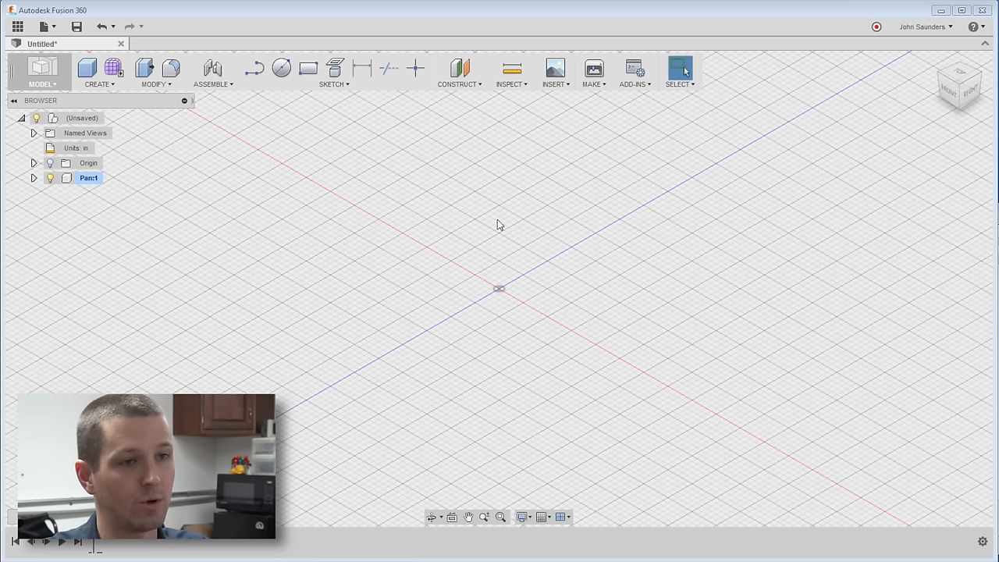
# Sketch the thin L-shaped wall profile on a side plane, fillet its outer corner, and finish the sketch
pyautogui.click(334, 65)
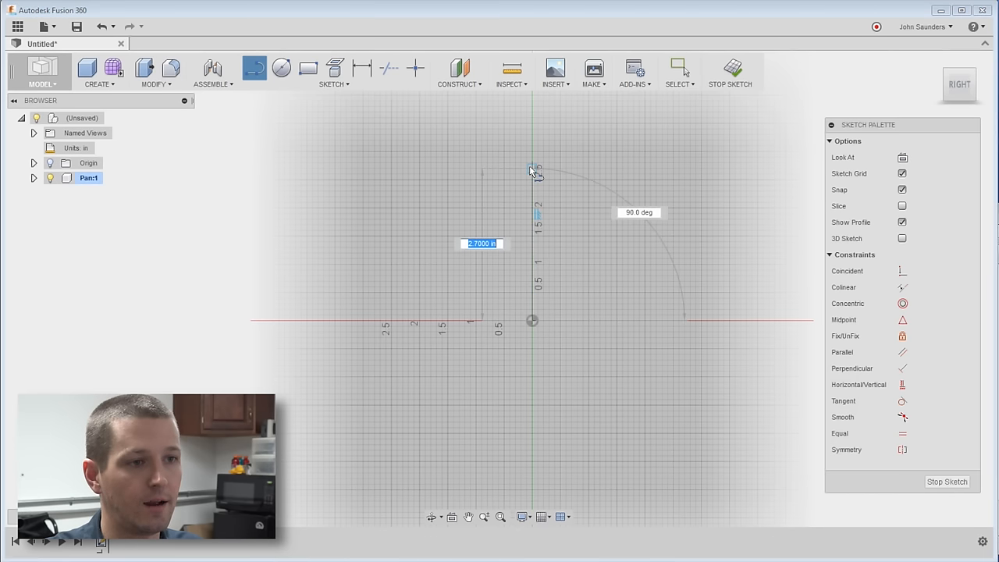
pyautogui.press('Enter')
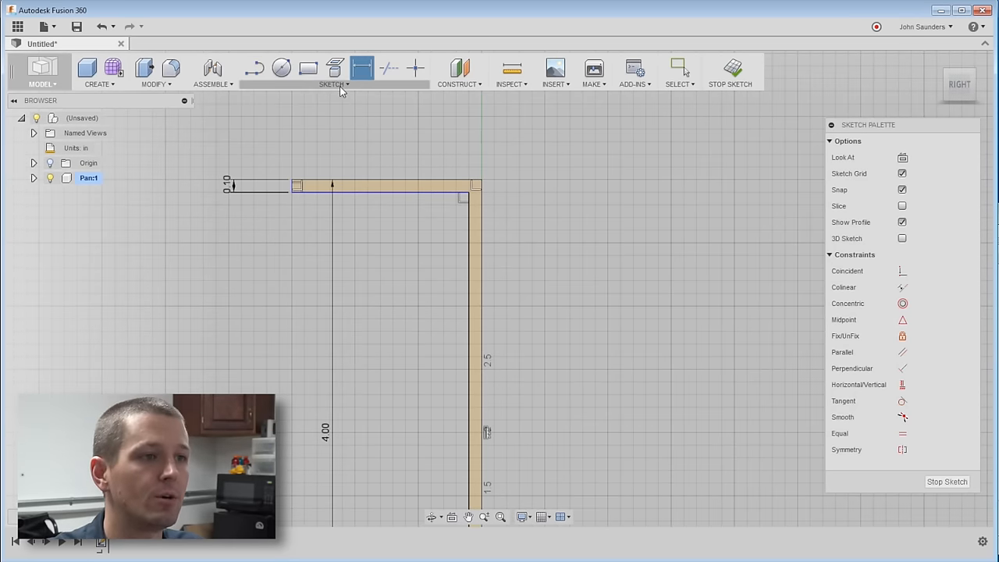
pyautogui.click(334, 84)
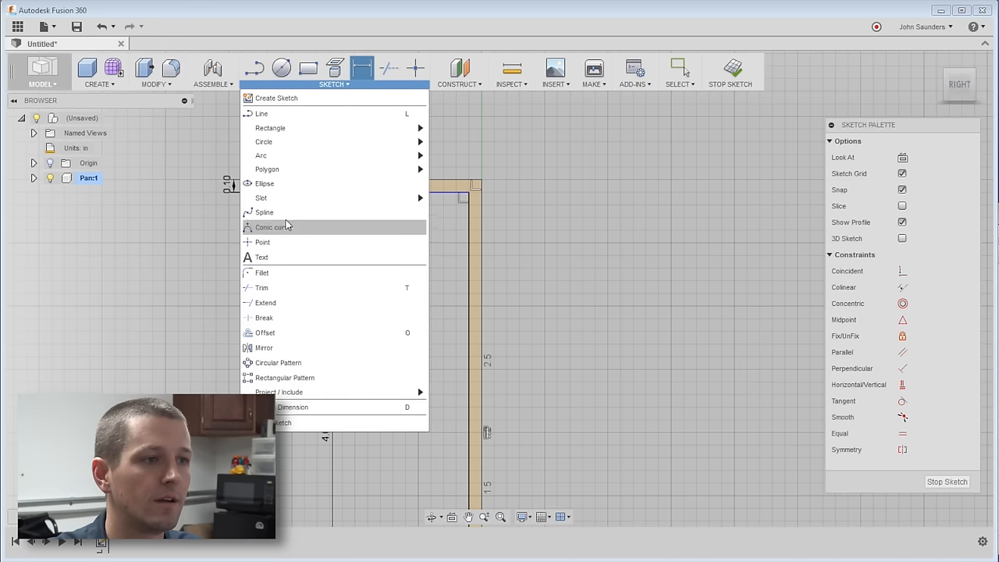
pyautogui.moveTo(281, 271)
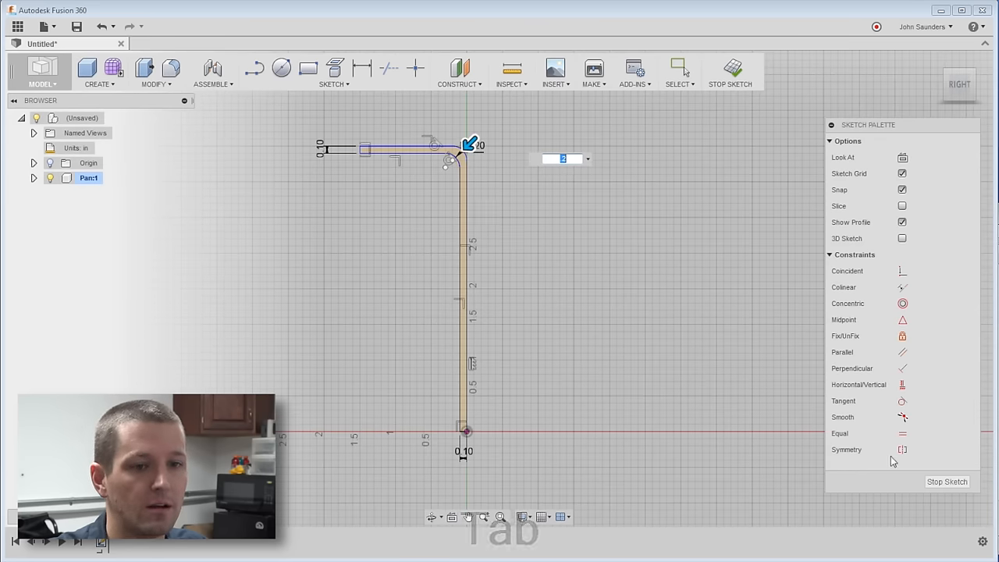
pyautogui.click(730, 65)
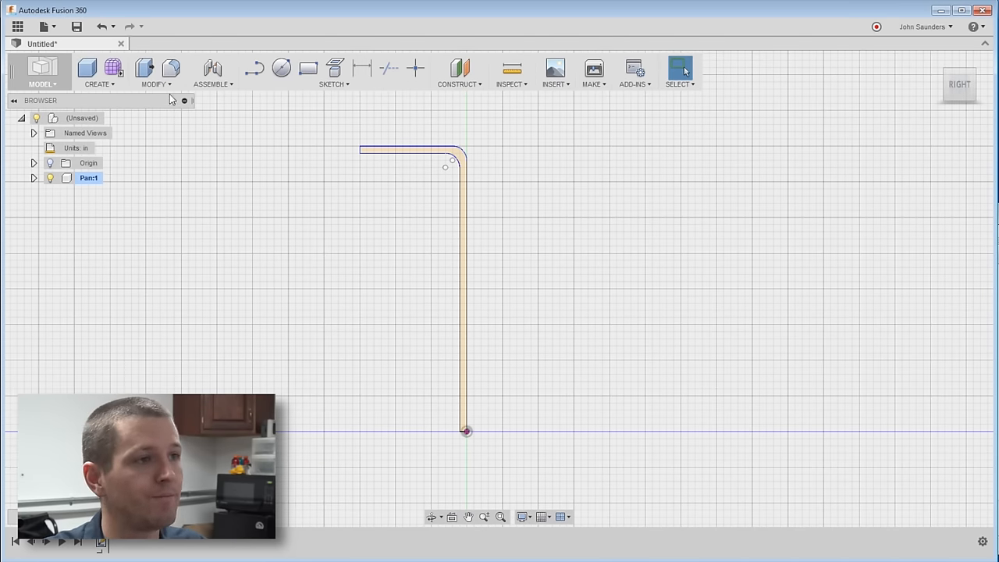
# Revolve the L profile 360° about the vertical axis into a shallow round pan with a raised rim
pyautogui.click(156, 85)
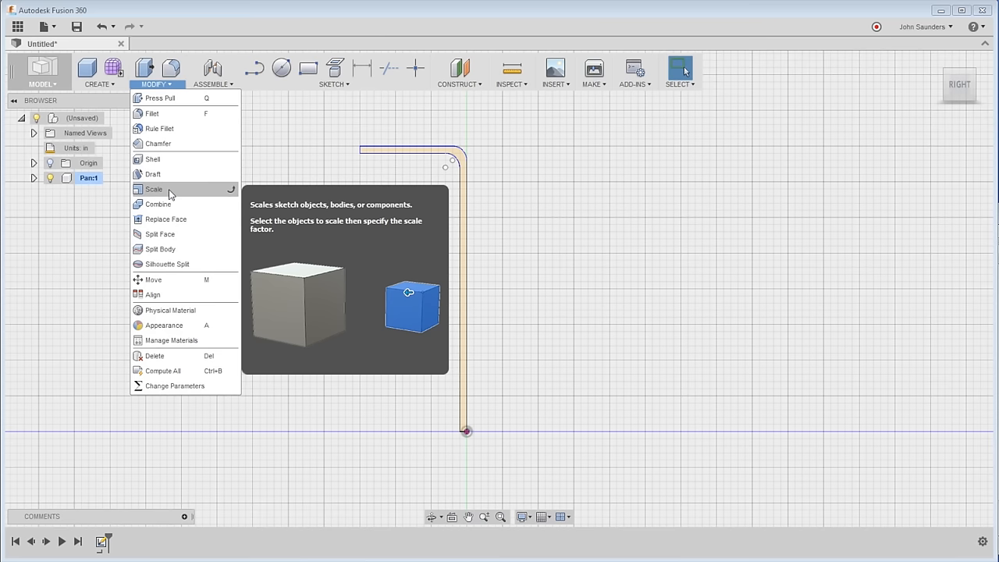
pyautogui.click(99, 83)
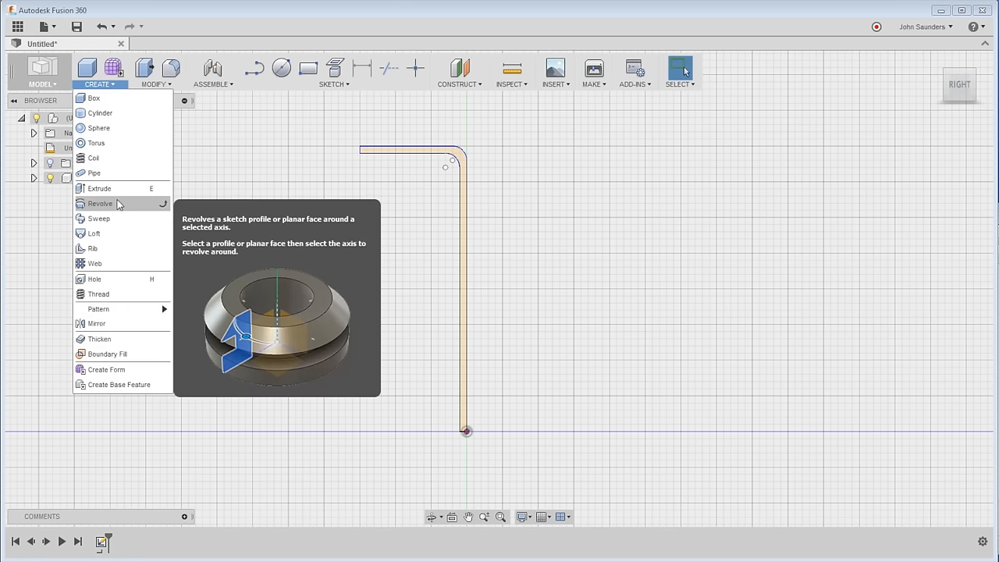
pyautogui.click(100, 203)
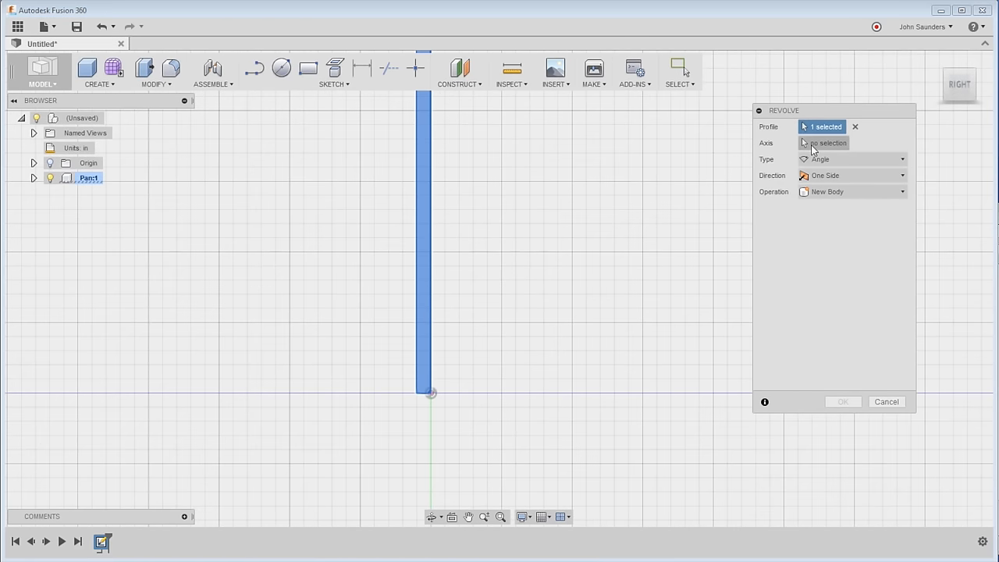
pyautogui.click(824, 144)
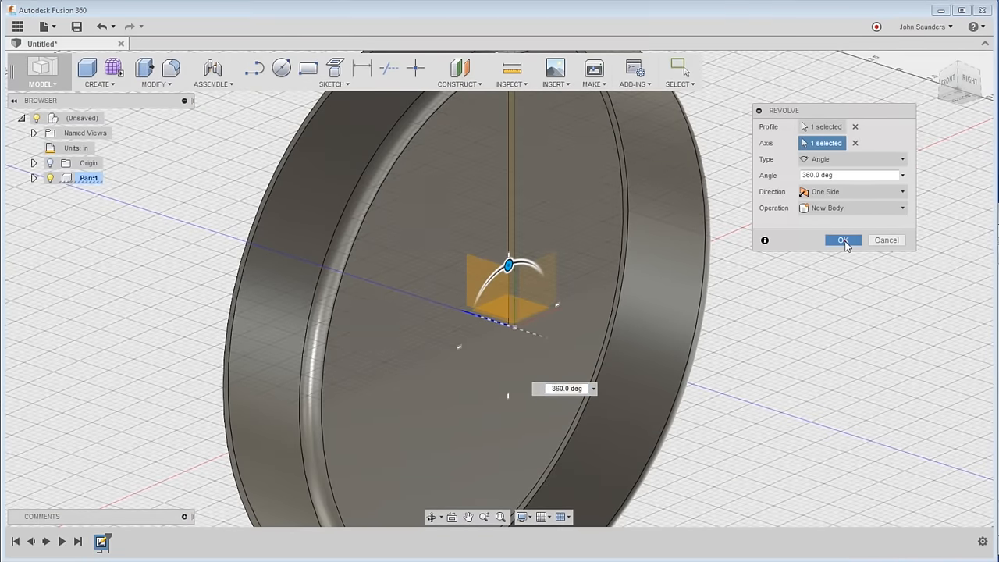
pyautogui.click(843, 240)
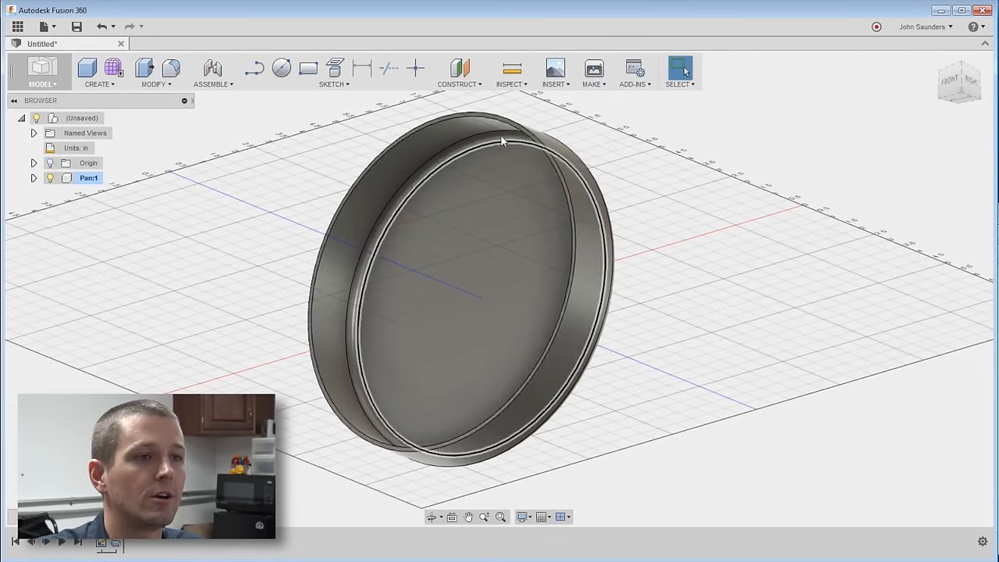
# Create an offset construction plane above the pan from the work plane beneath it
pyautogui.click(457, 69)
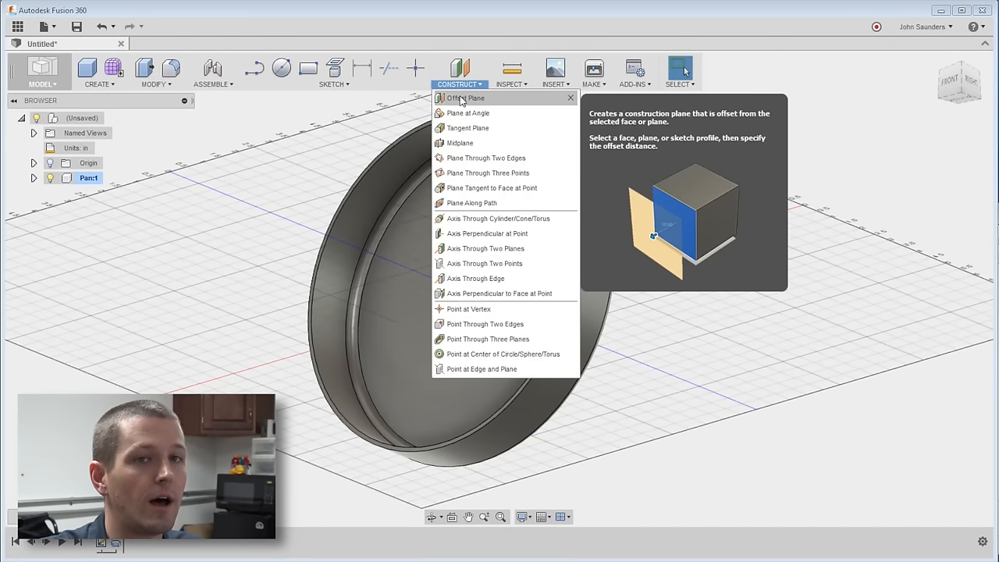
pyautogui.click(472, 96)
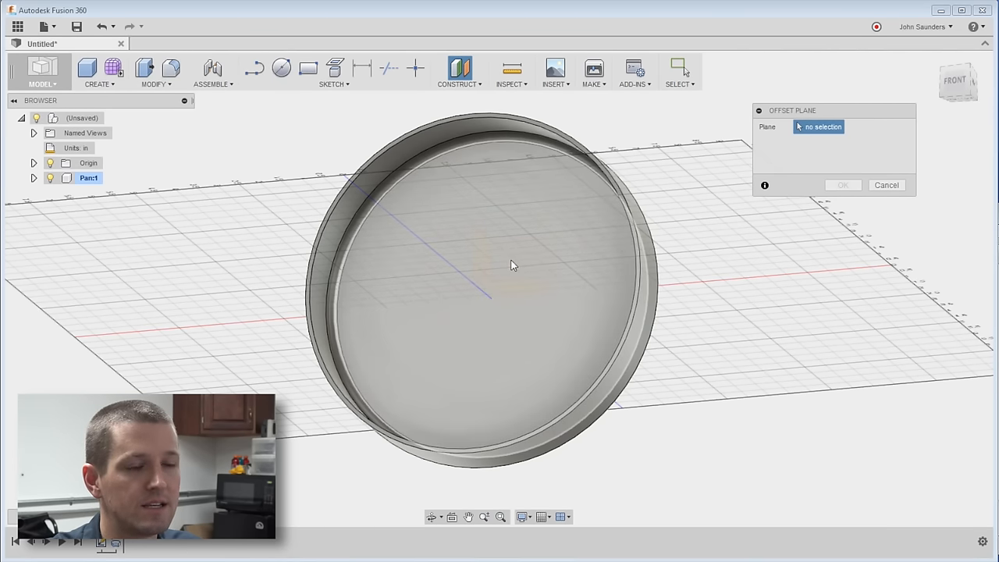
pyautogui.moveTo(509, 259)
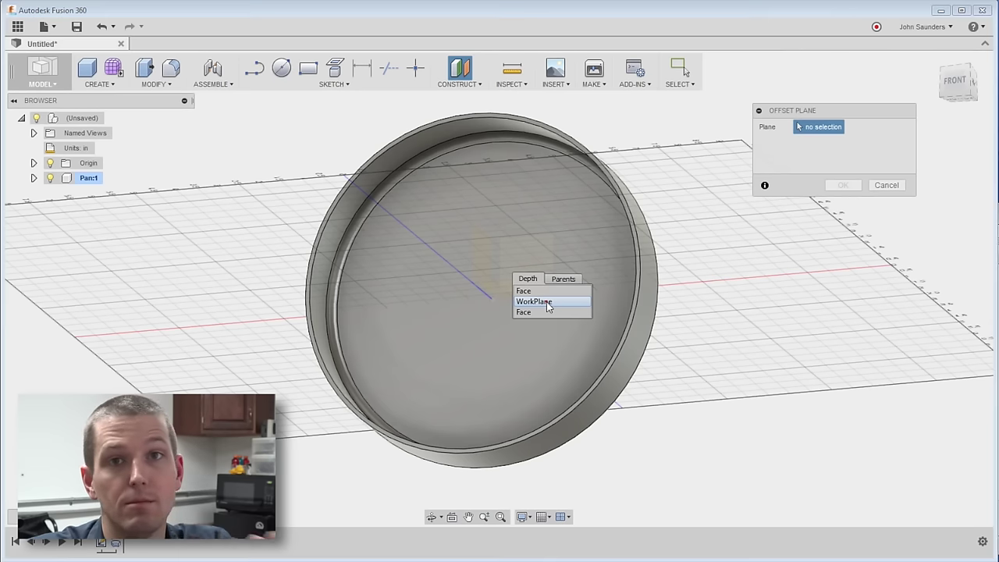
pyautogui.click(537, 300)
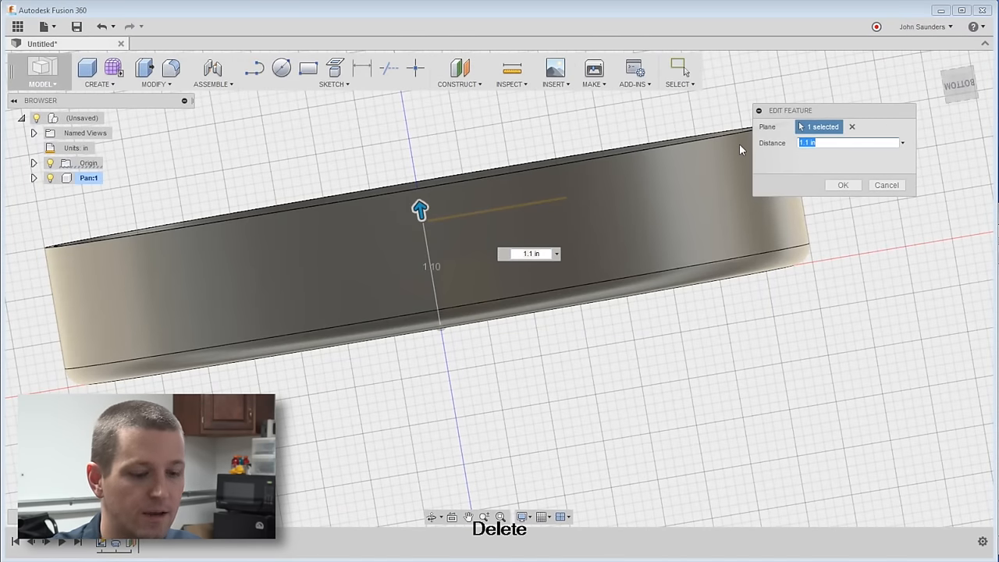
pyautogui.press('Enter')
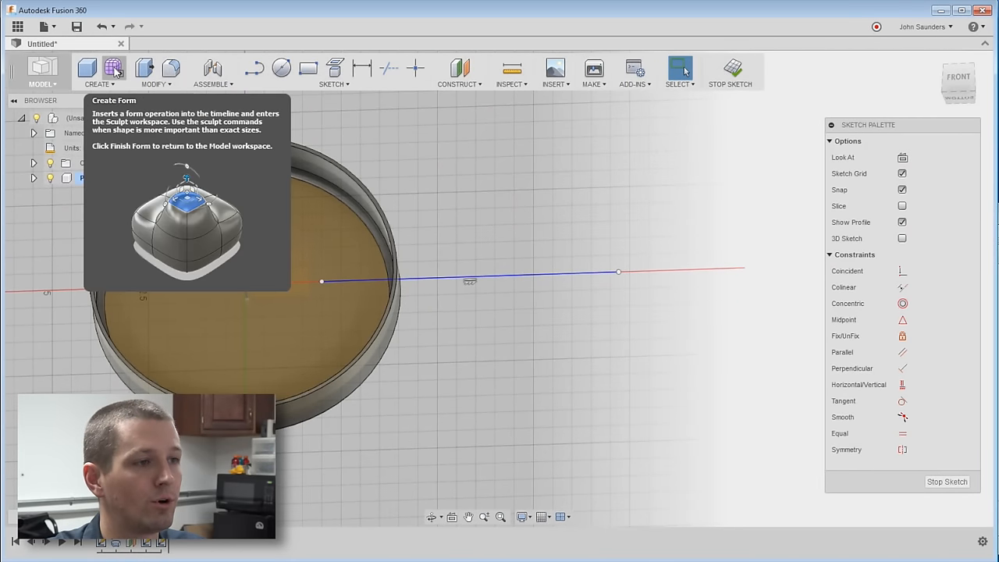
# In the Sculpt workspace start a pipe form along the sketched handle line
pyautogui.click(108, 64)
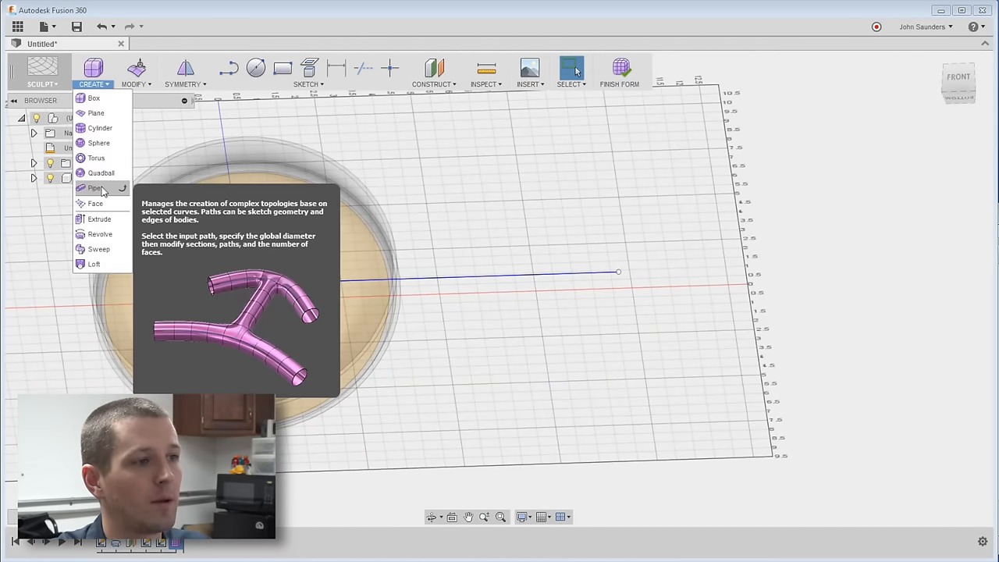
pyautogui.click(93, 187)
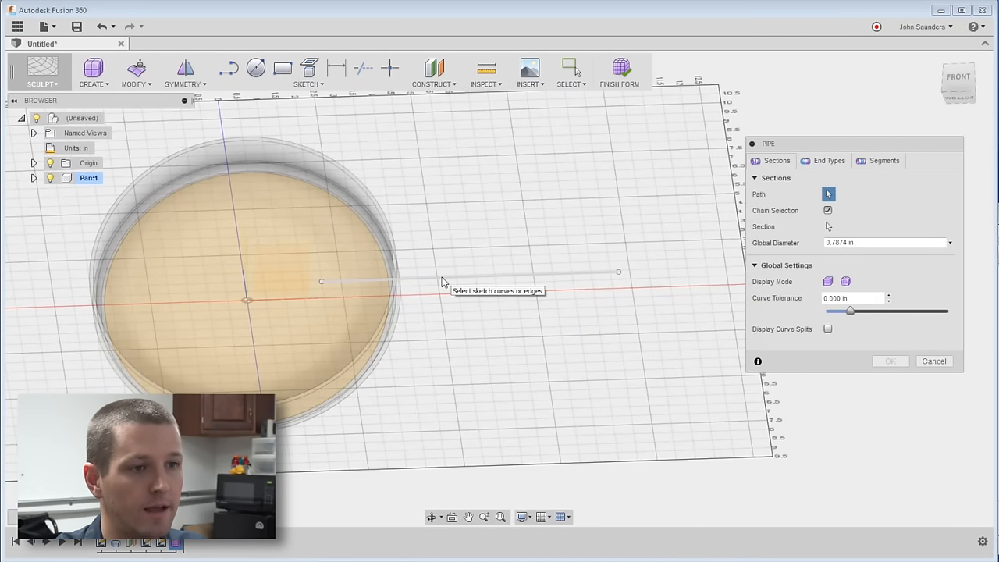
pyautogui.click(461, 271)
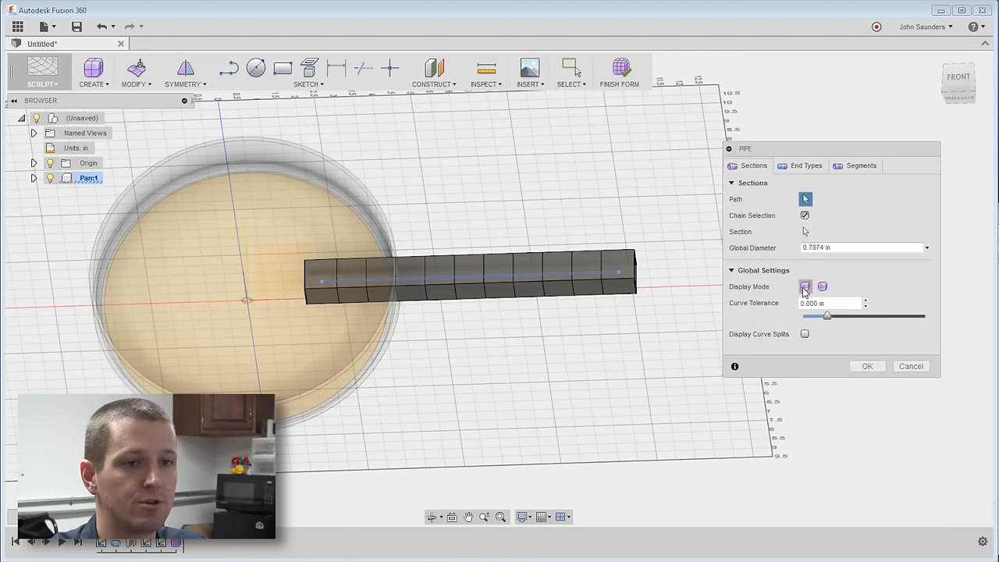
pyautogui.moveTo(824, 288)
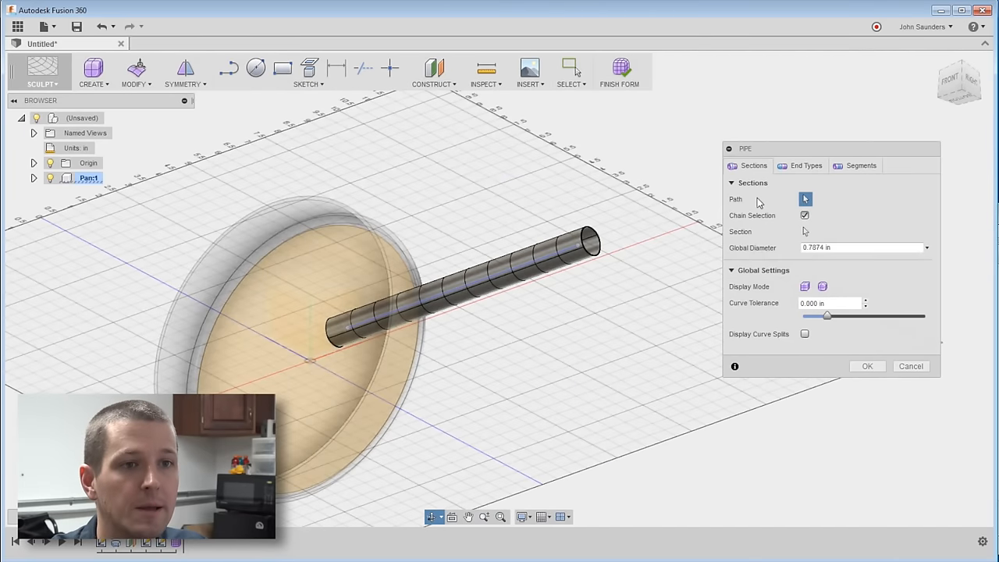
# Set the pipe End Type to Square so the ends are capped, and finish the handle pipe
pyautogui.click(805, 166)
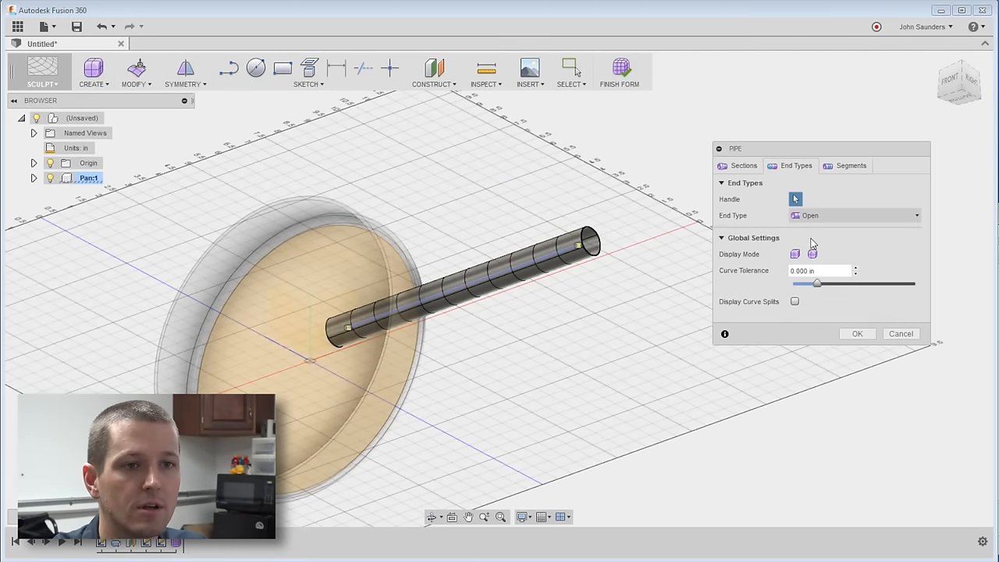
pyautogui.click(854, 216)
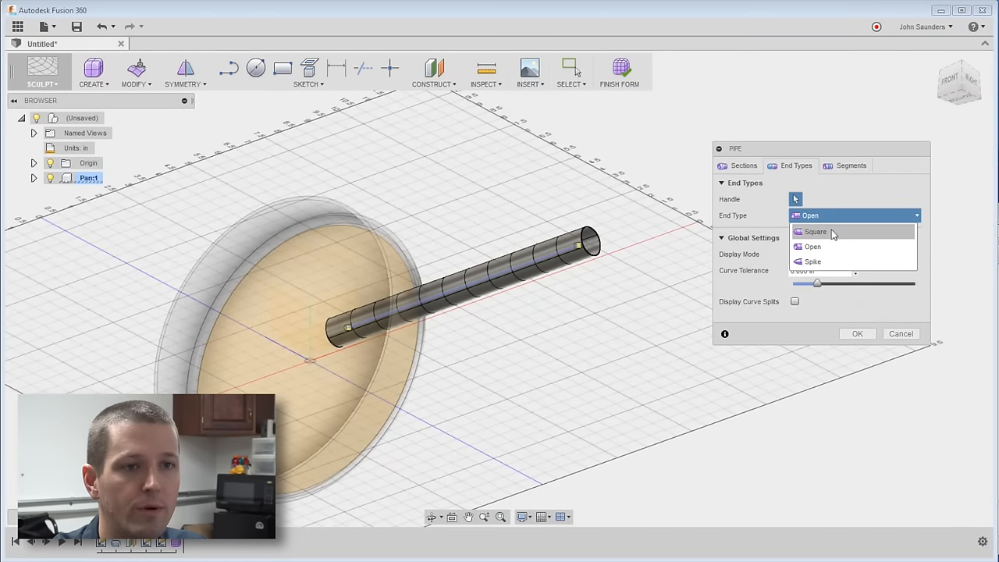
pyautogui.click(818, 231)
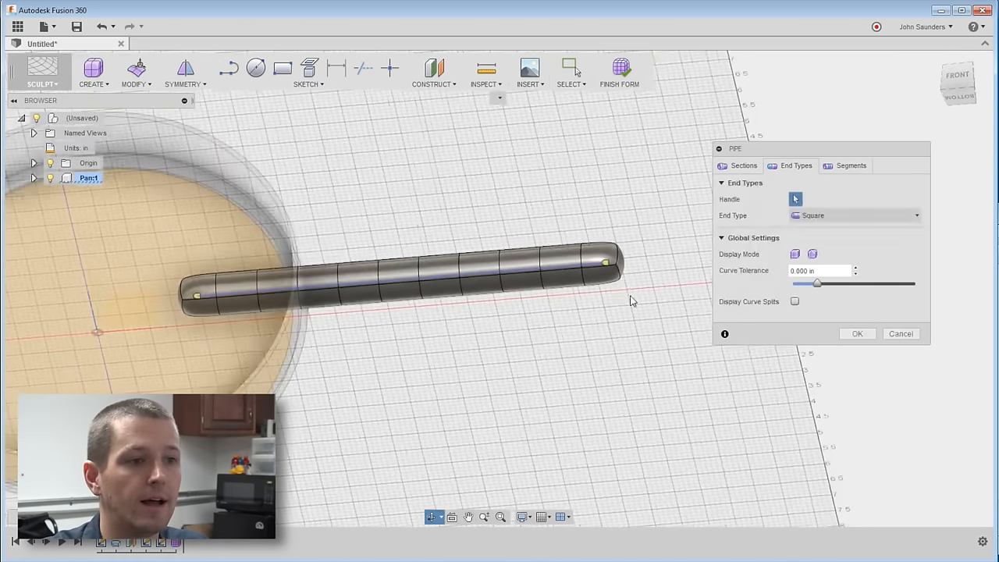
pyautogui.click(858, 334)
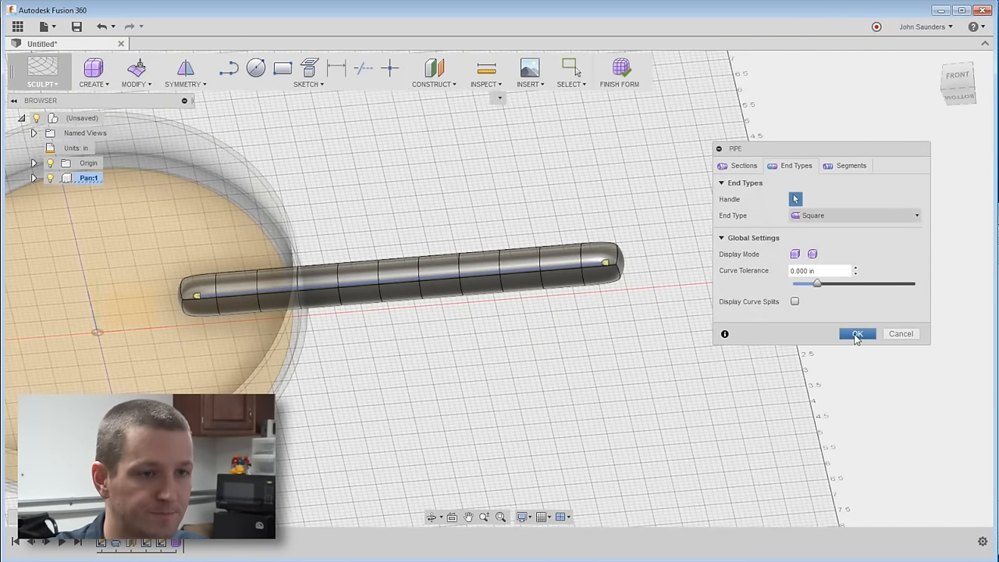
pyautogui.click(857, 334)
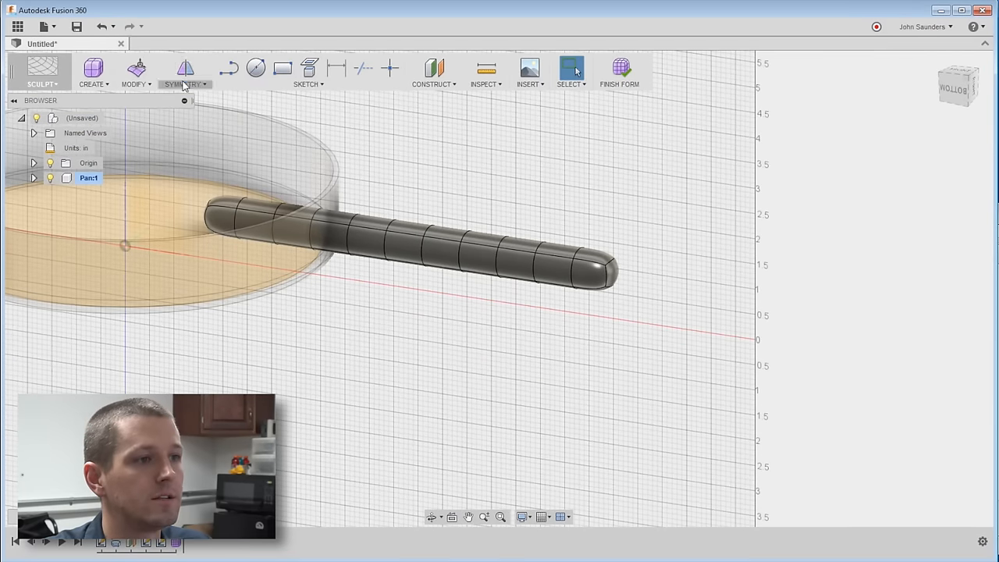
pyautogui.click(184, 67)
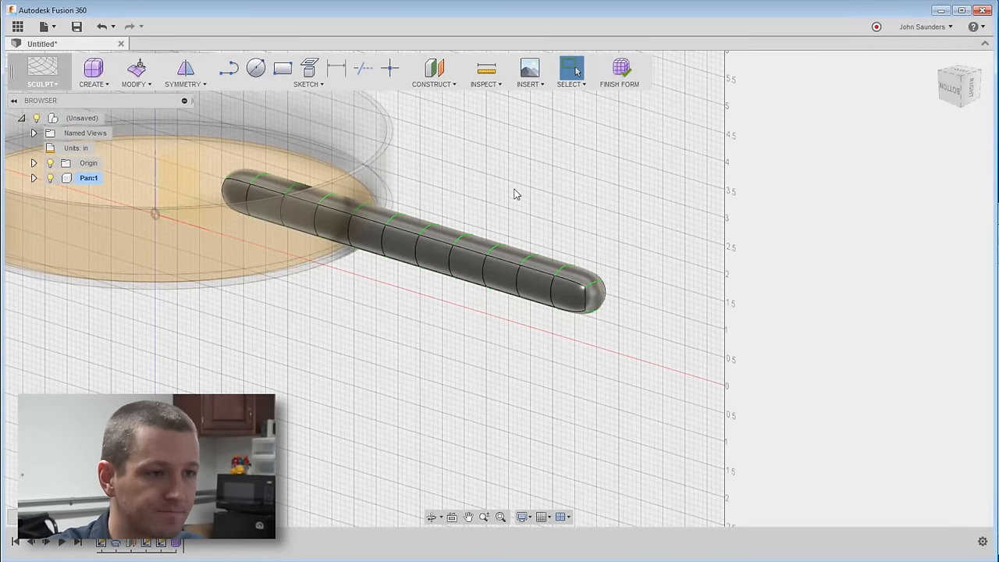
pyautogui.moveTo(139, 92)
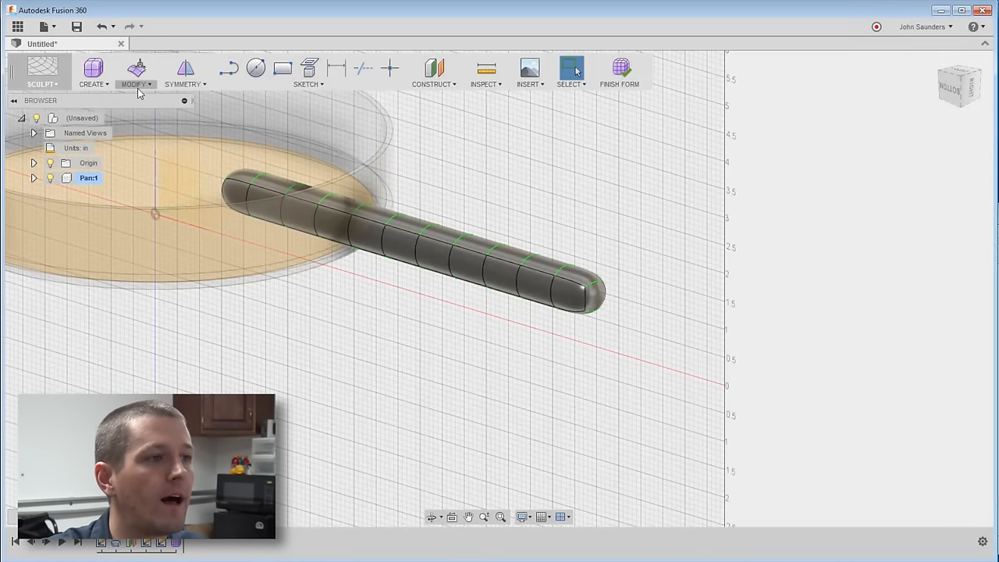
# Insert an extra lengthwise edge loop along the handle side at about -0.43
pyautogui.click(136, 85)
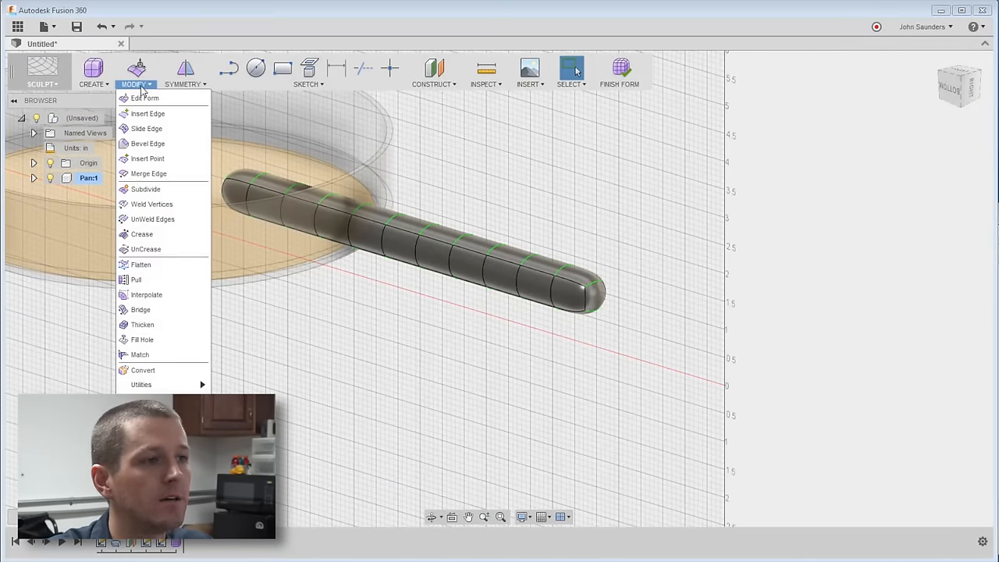
pyautogui.moveTo(147, 112)
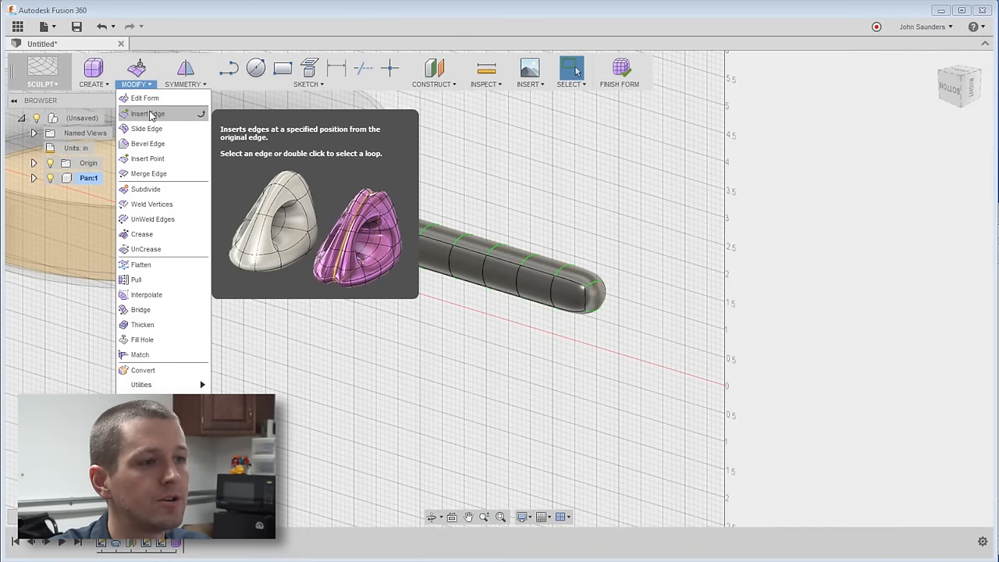
pyautogui.click(146, 112)
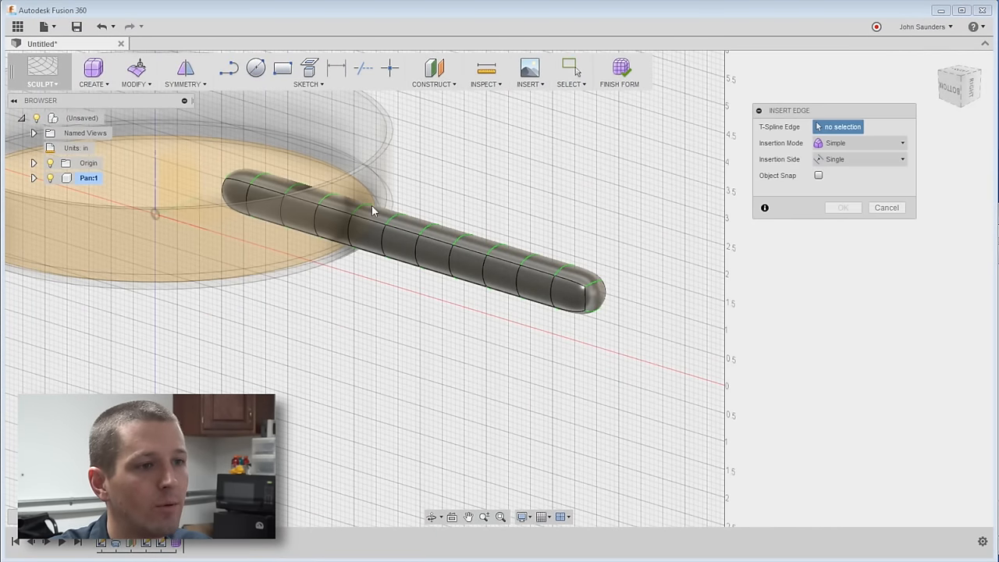
pyautogui.click(397, 226)
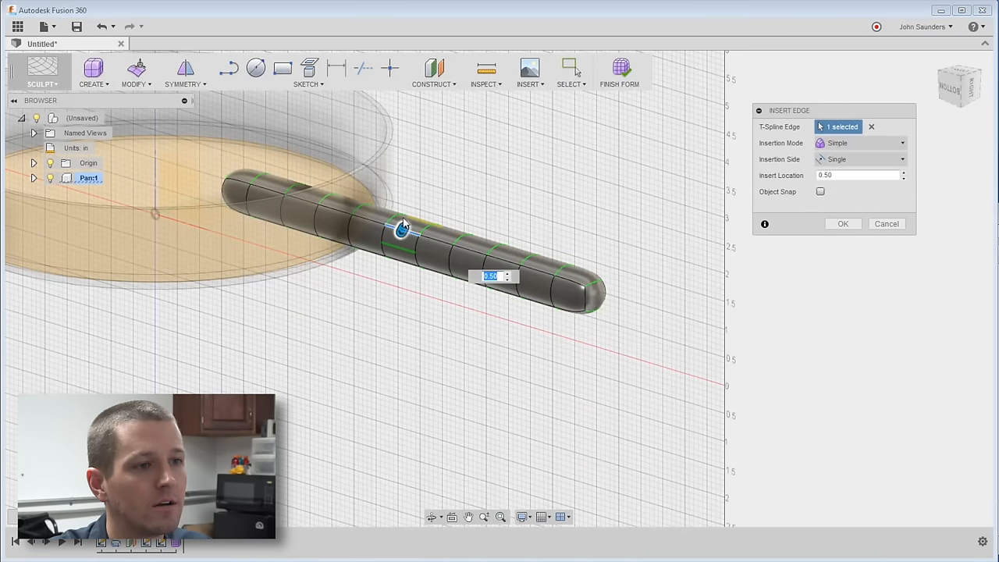
pyautogui.moveTo(439, 200)
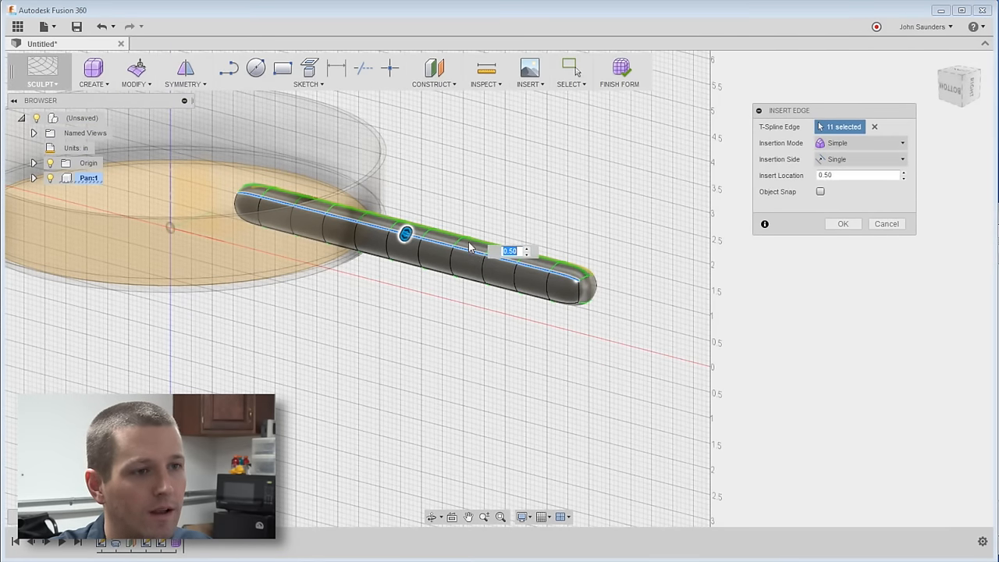
pyautogui.moveTo(401, 246)
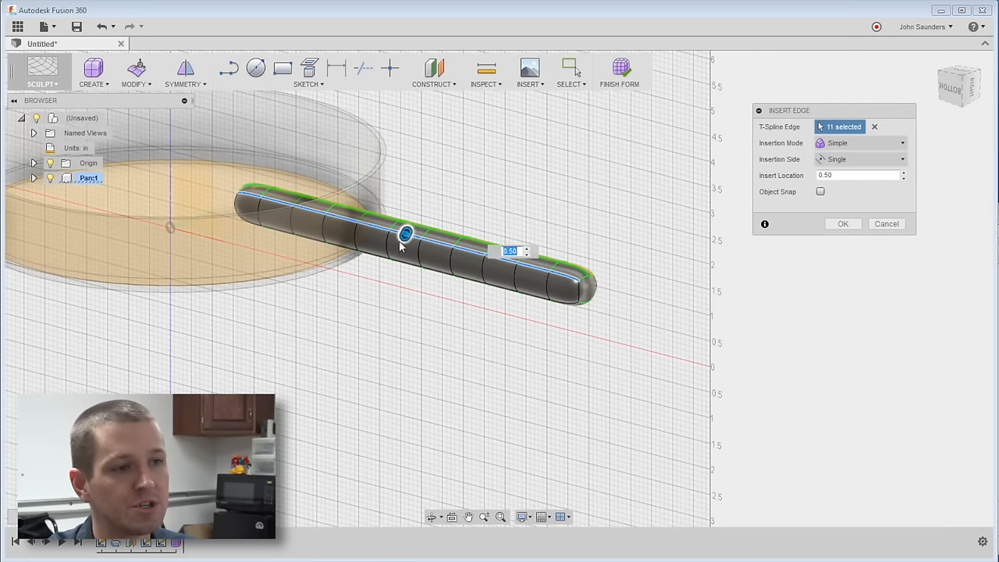
pyautogui.moveTo(406, 234); pyautogui.dragTo(400, 262)
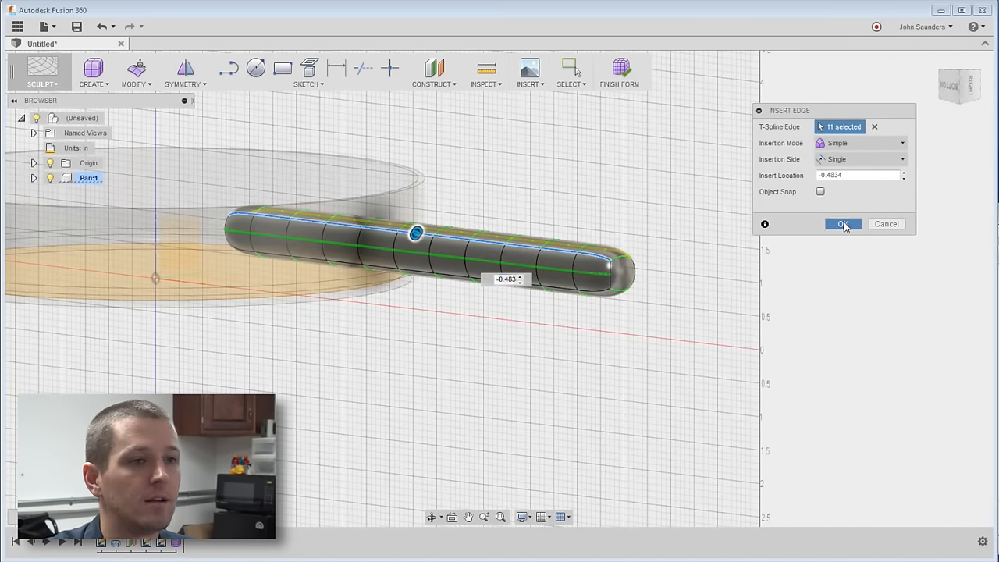
pyautogui.click(843, 225)
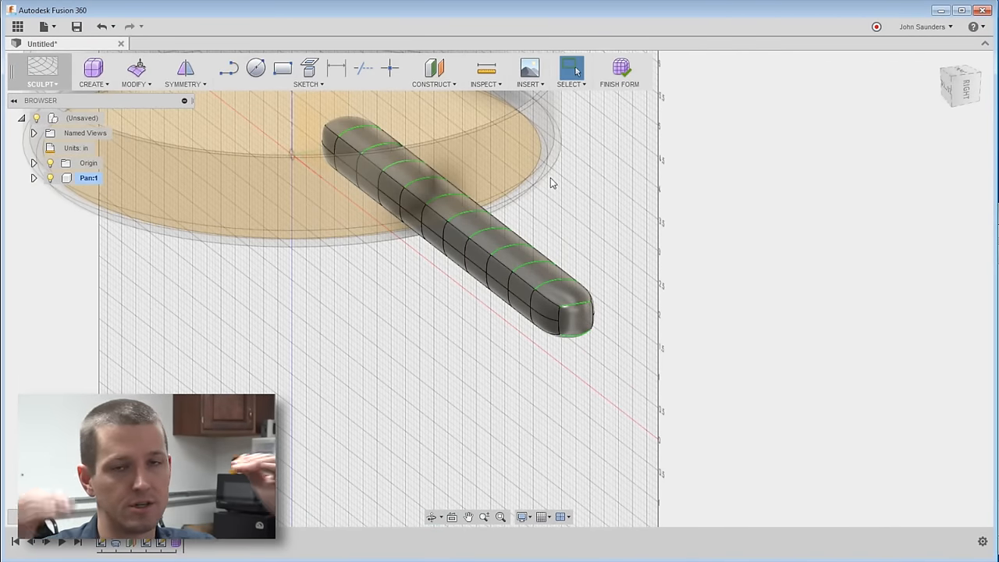
pyautogui.moveTo(397, 188)
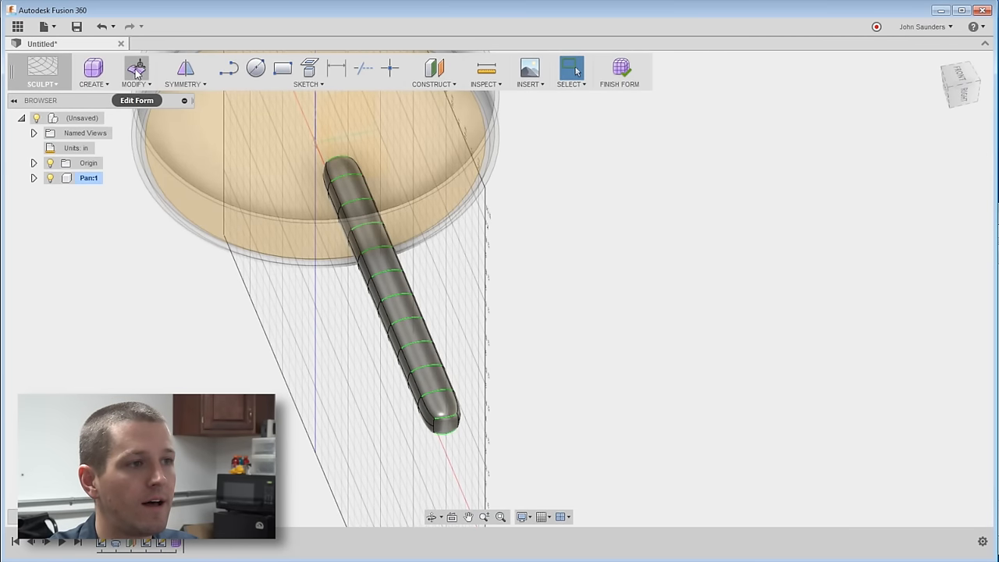
# With Edit Form, pull edge loops near the pan end so the handle flares into a thicker curved grip
pyautogui.click(136, 68)
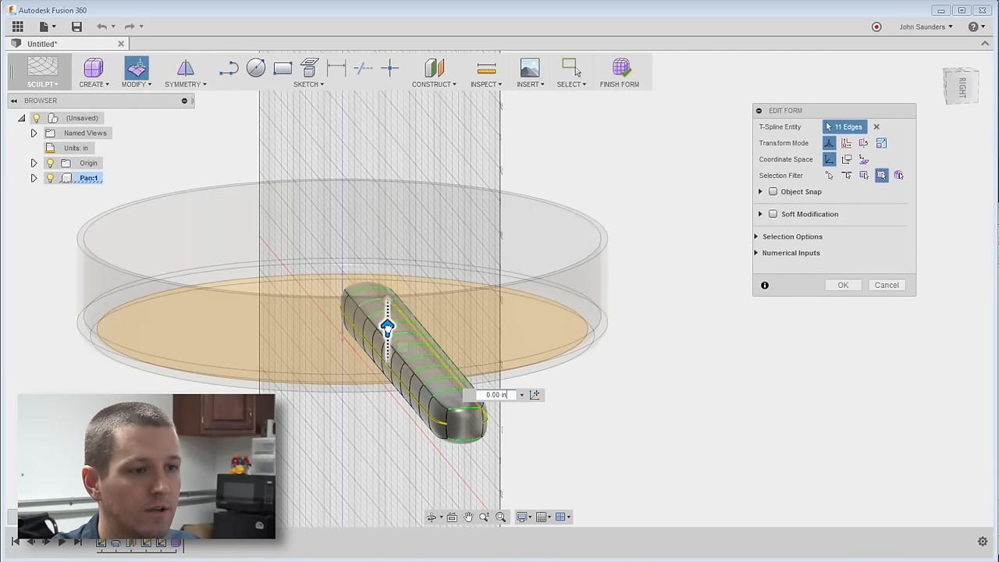
pyautogui.moveTo(387, 326); pyautogui.dragTo(418, 356)
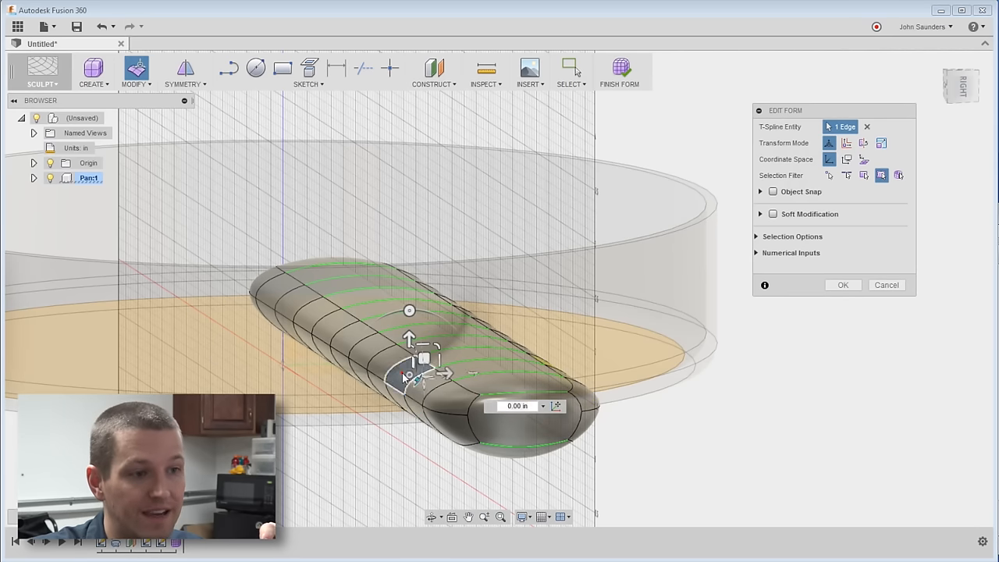
pyautogui.click(406, 383)
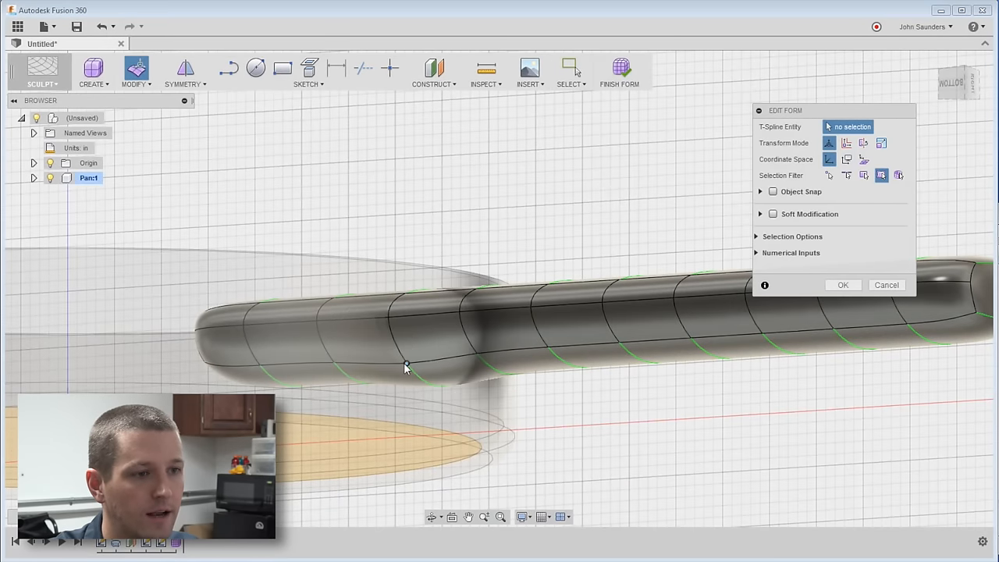
pyautogui.click(406, 367)
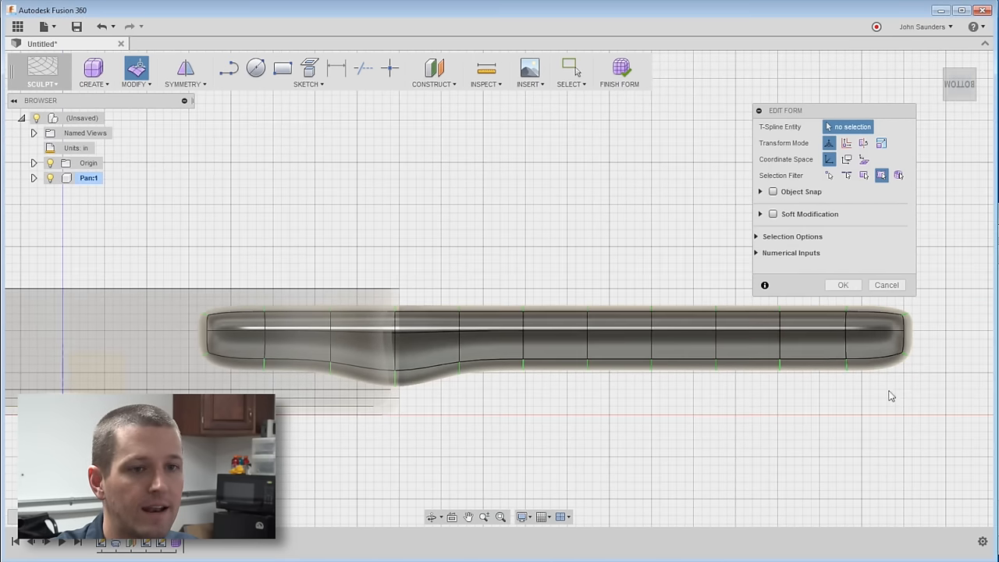
# Nudge the faces along the flared handle's underside slightly to refine the curve
pyautogui.click(569, 359)
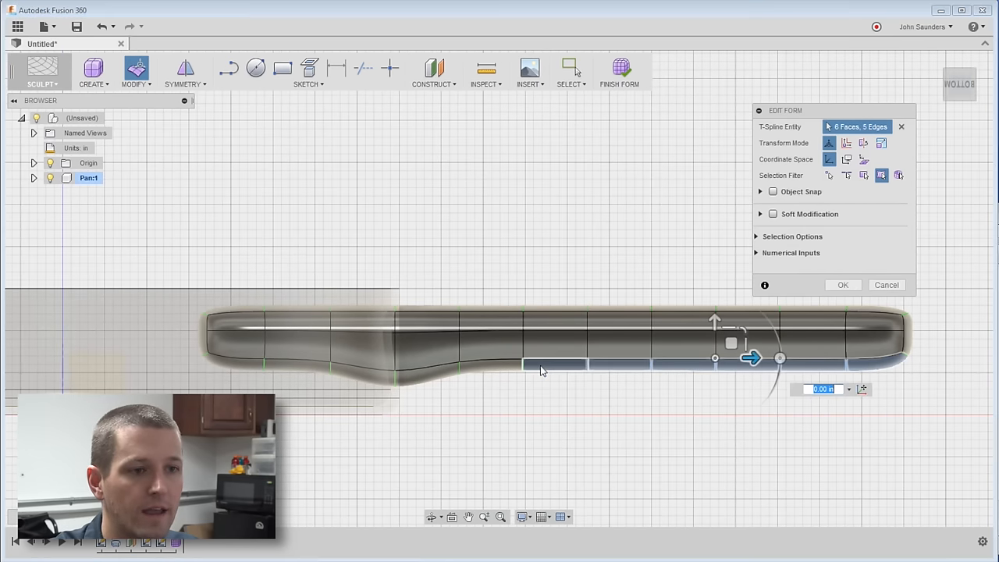
pyautogui.moveTo(715, 359); pyautogui.dragTo(715, 295)
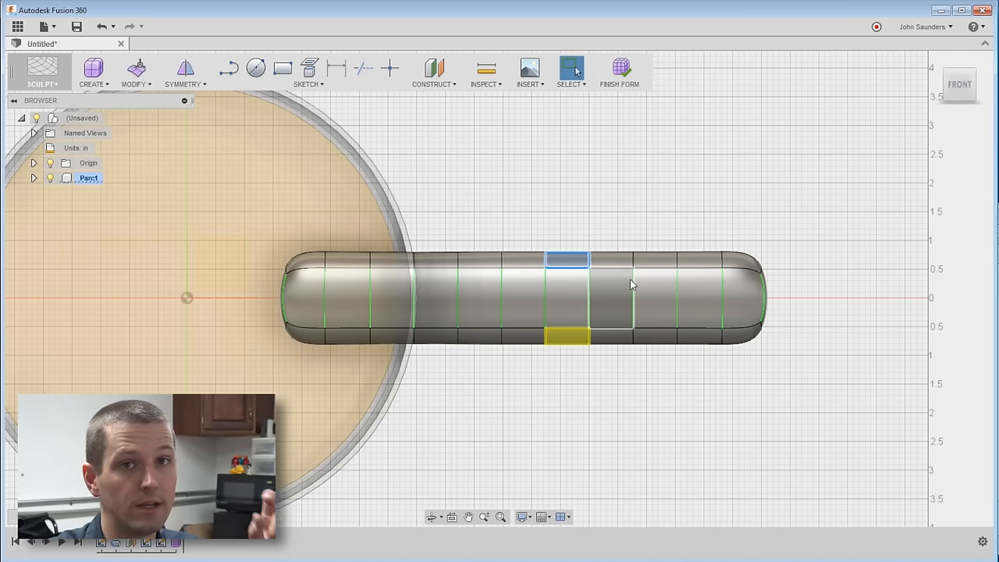
pyautogui.moveTo(624, 256)
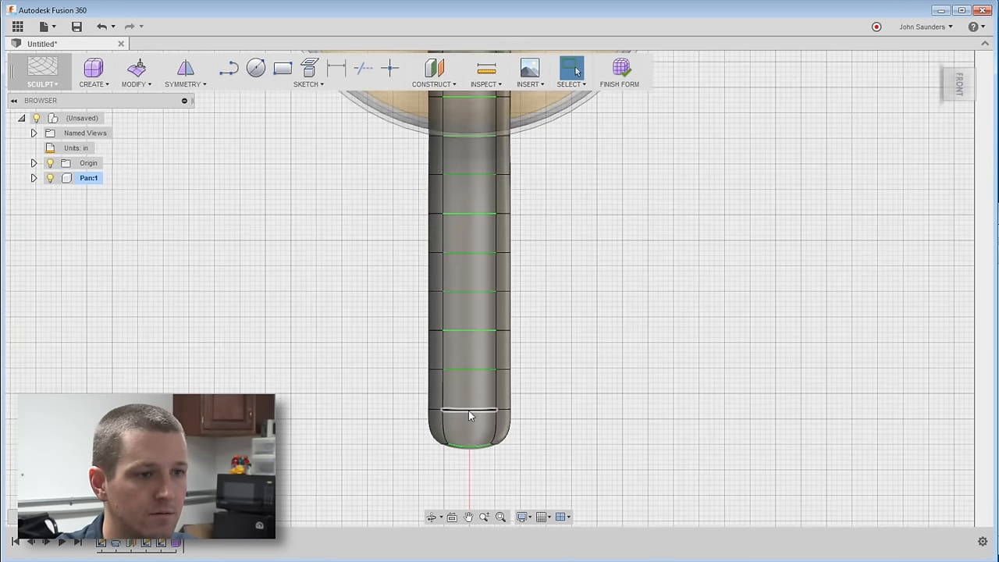
# Start Edit Form on selected handle edge loops, undoing two unwanted moves
pyautogui.click(471, 331)
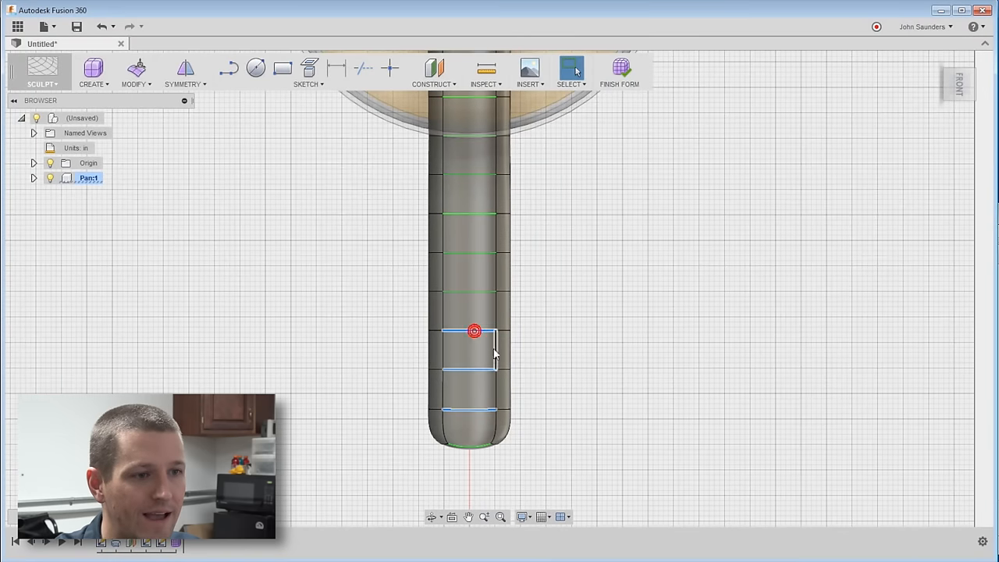
pyautogui.rightClick(473, 331)
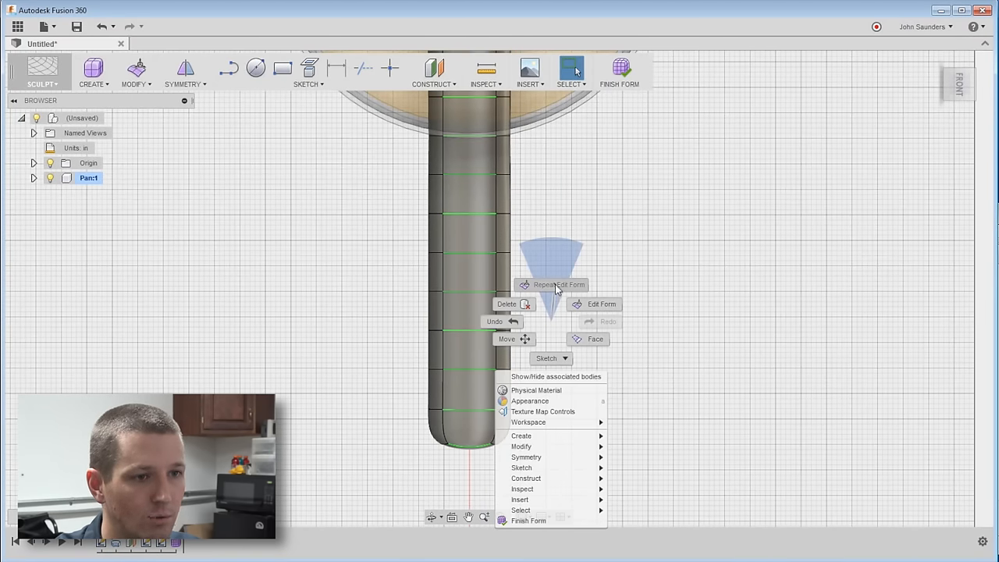
pyautogui.click(593, 304)
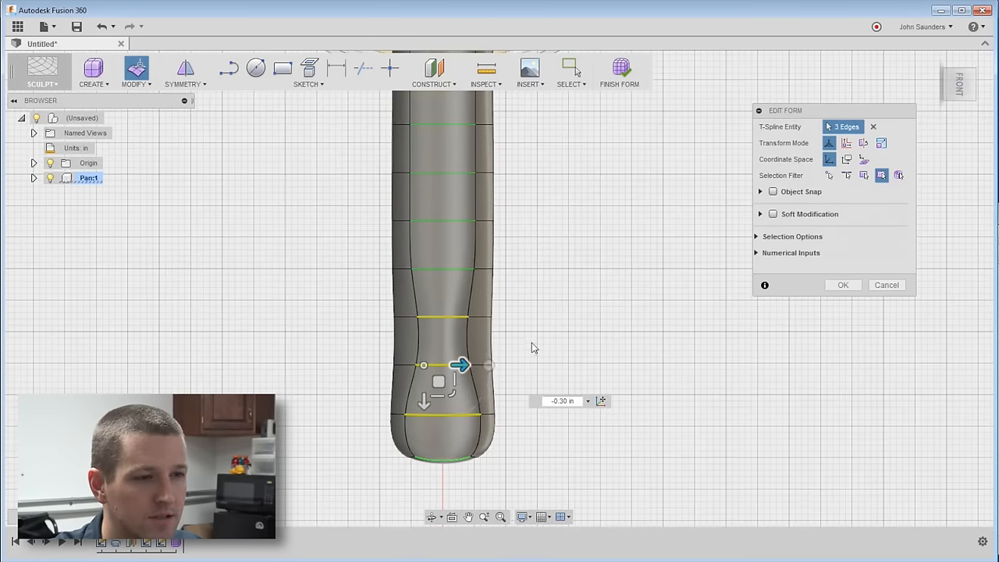
pyautogui.press('Ctrl+Z')
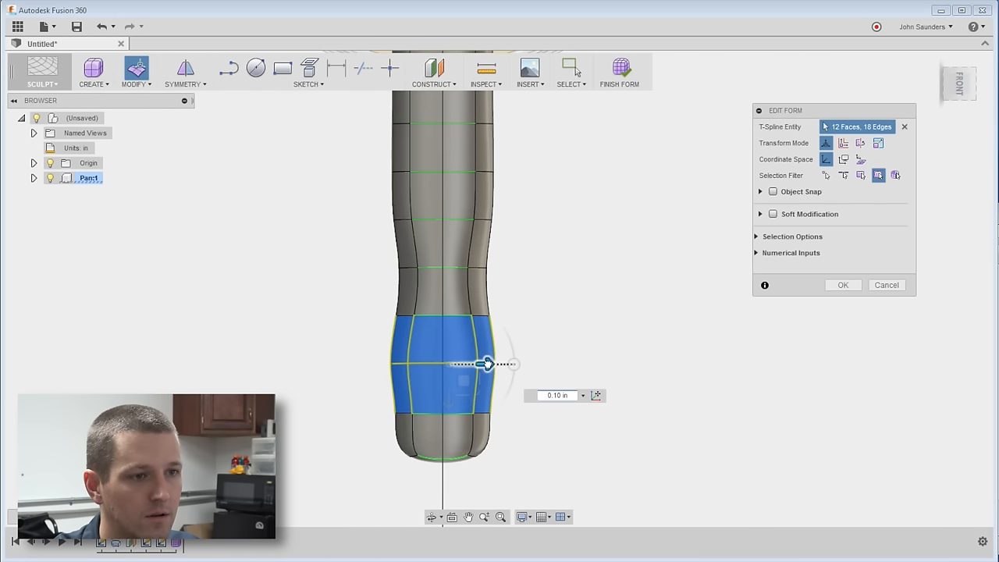
pyautogui.press('ctrl+z')
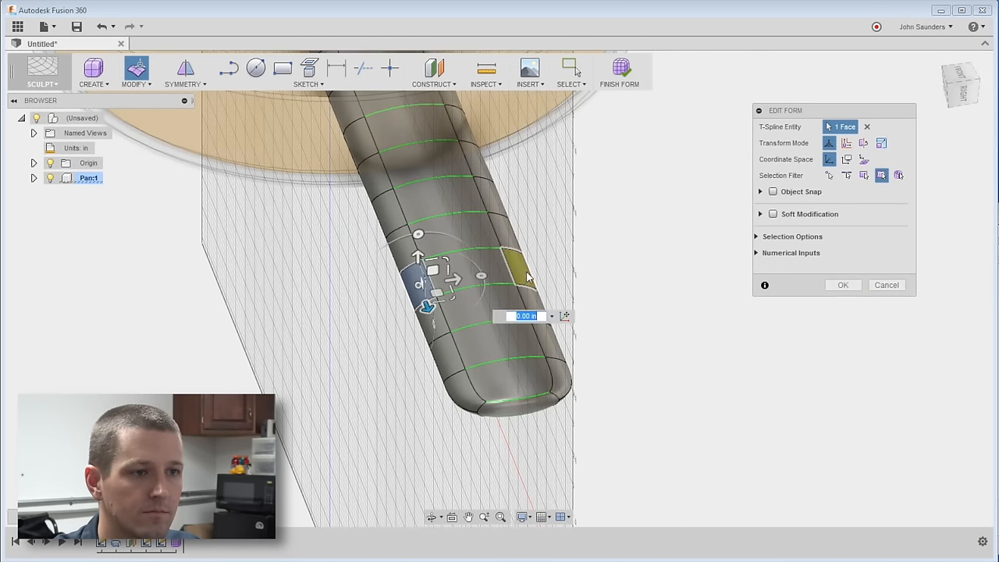
# Pull mid-handle faces outward so the grip bulges in the middle and narrows toward the tip
pyautogui.moveTo(456, 277); pyautogui.dragTo(469, 278)
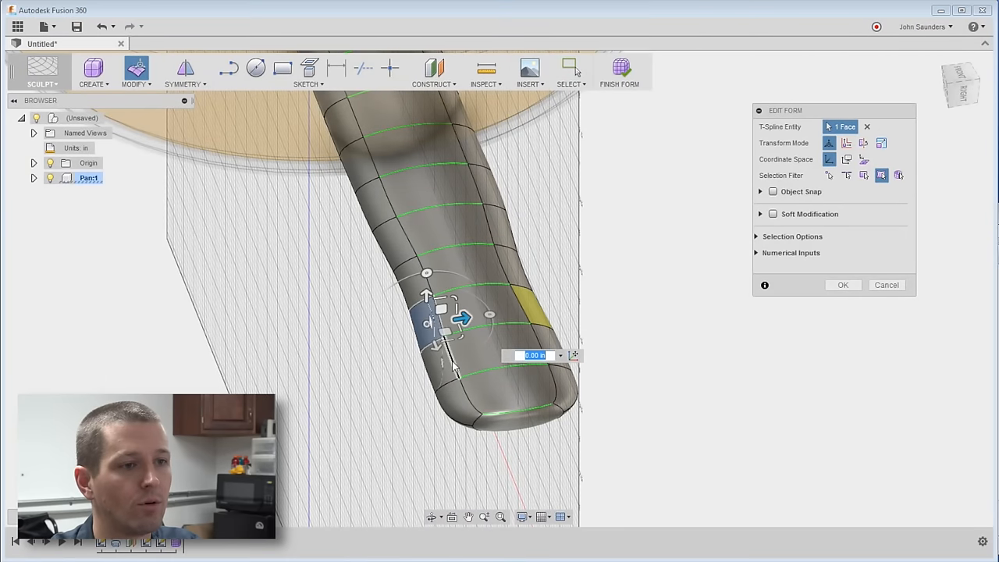
pyautogui.moveTo(462, 315); pyautogui.dragTo(437, 237)
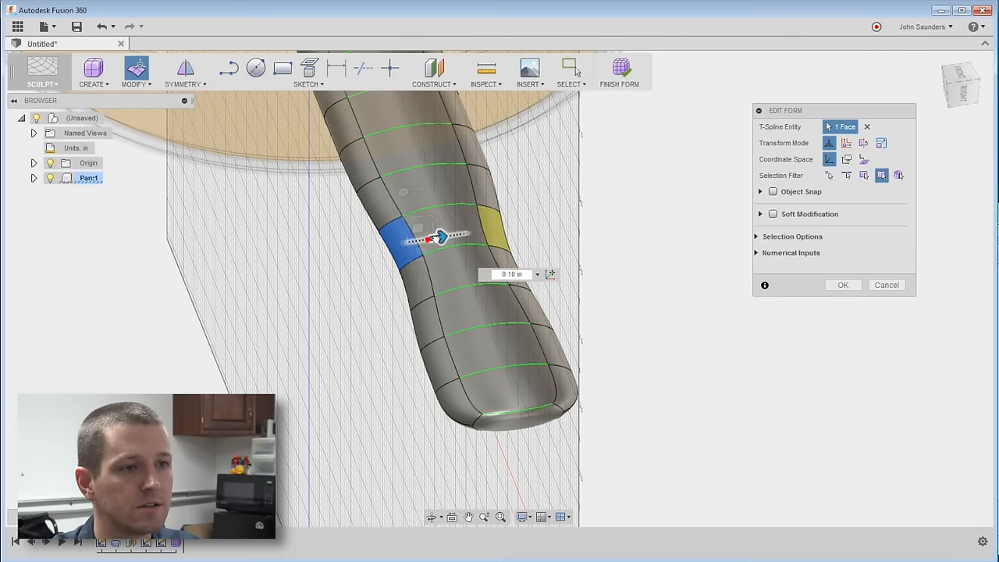
pyautogui.moveTo(437, 237); pyautogui.dragTo(421, 197)
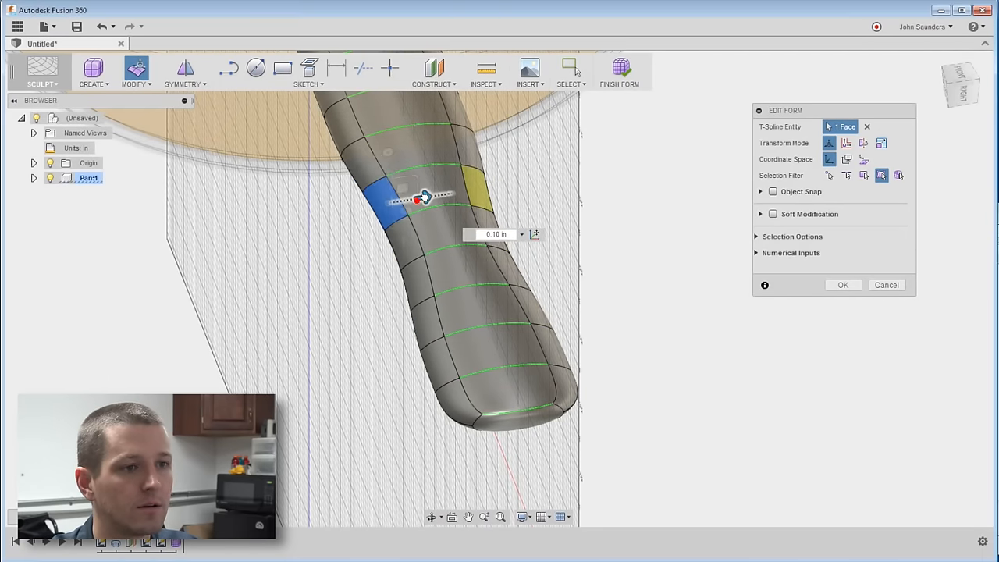
pyautogui.moveTo(420, 198); pyautogui.dragTo(466, 318)
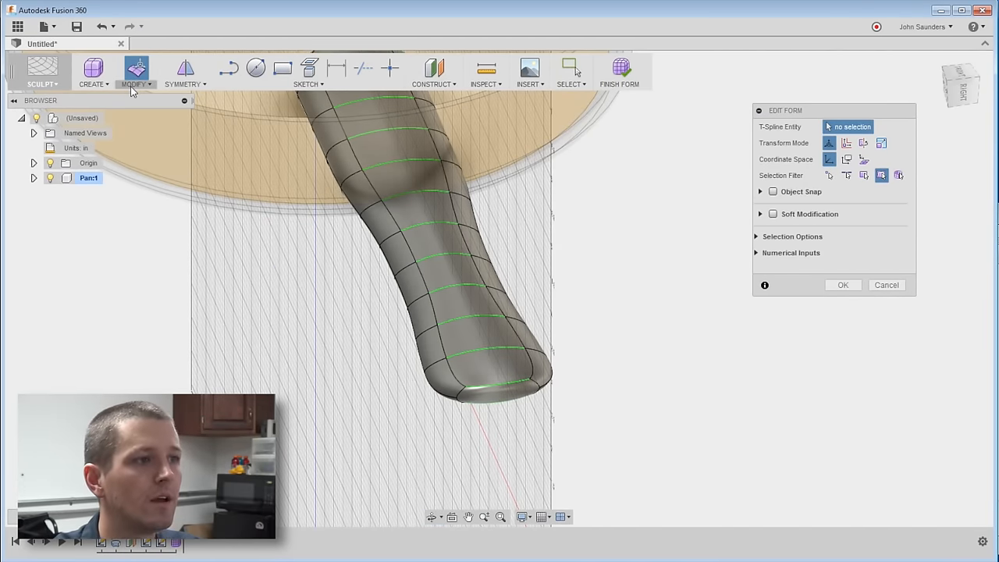
# Bridge an elongated hole through the handle's flared end and smooth a face inside it
pyautogui.click(137, 85)
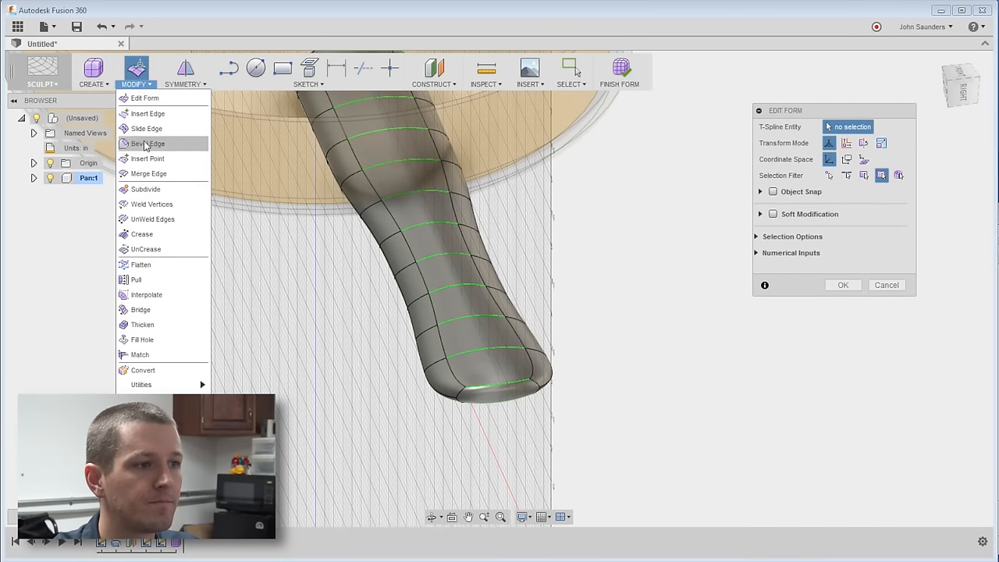
pyautogui.moveTo(141, 309)
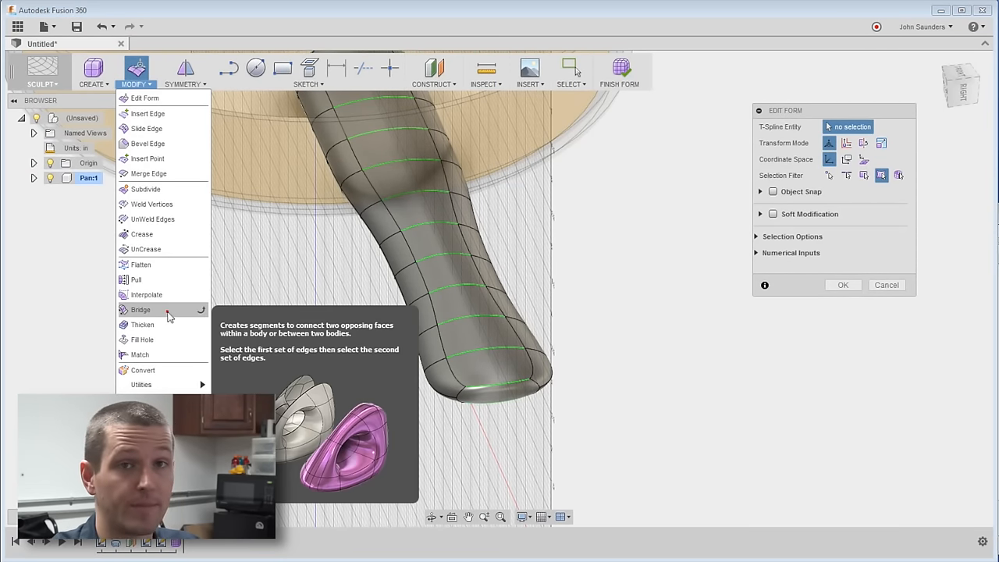
pyautogui.click(140, 309)
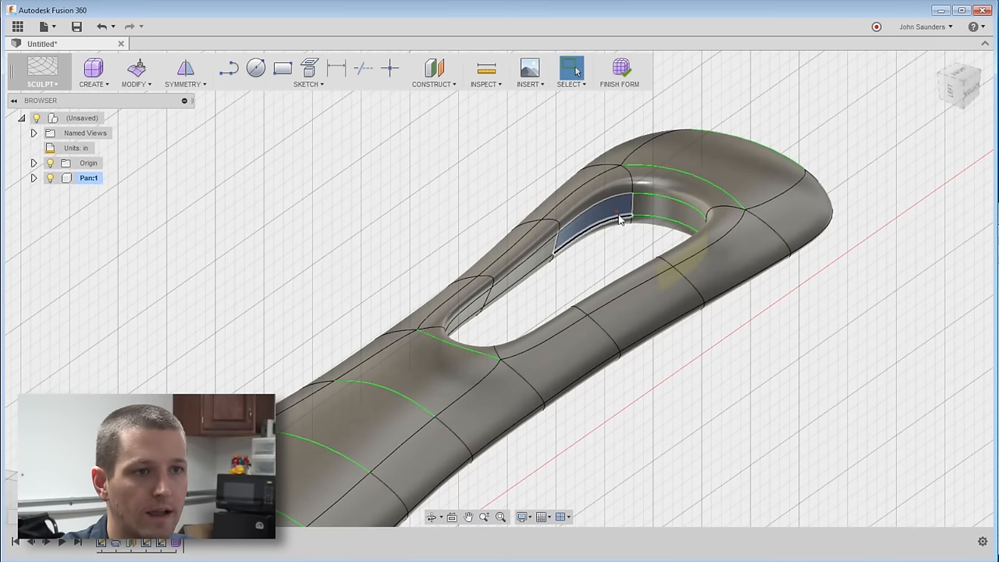
pyautogui.rightClick(612, 217)
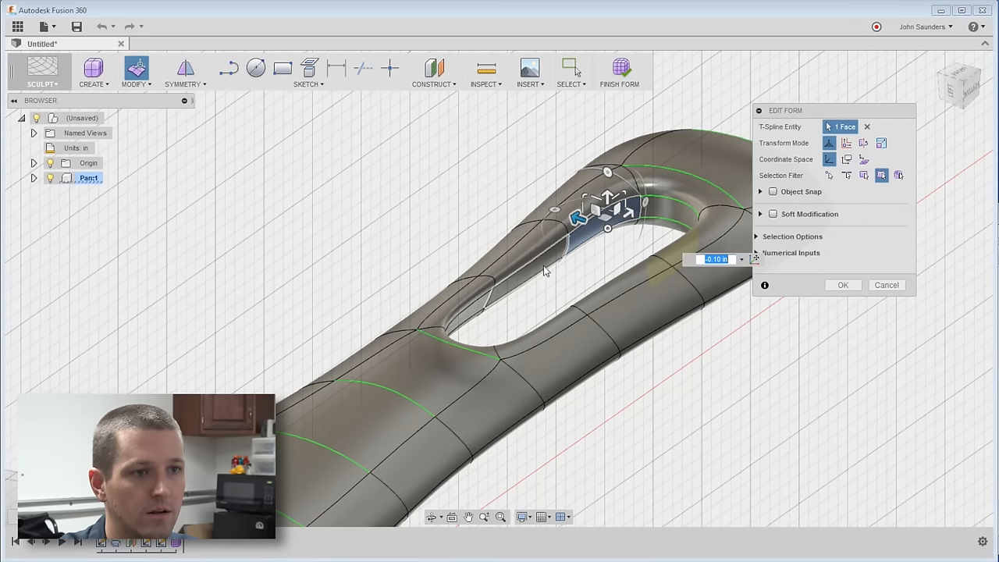
pyautogui.moveTo(606, 211); pyautogui.dragTo(500, 258)
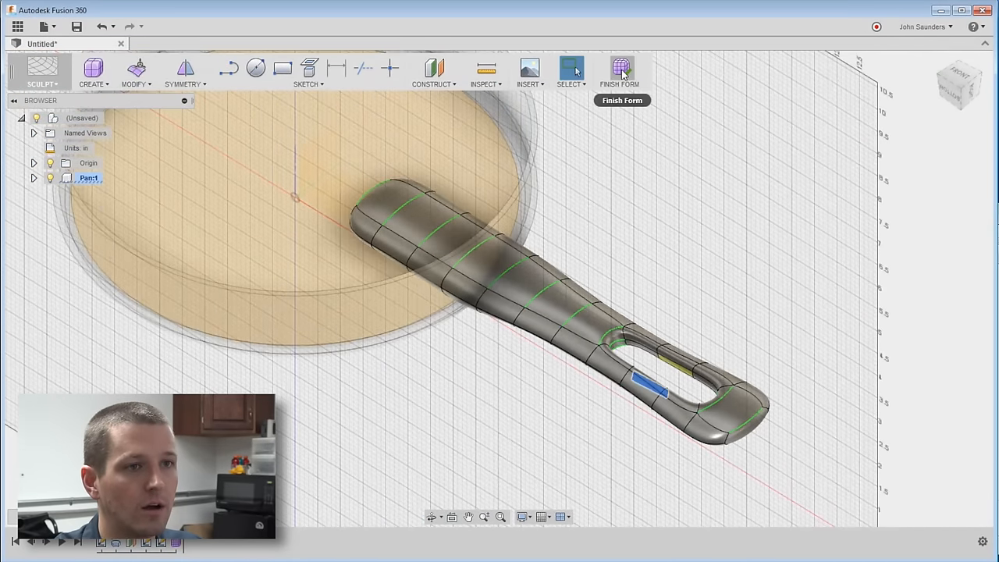
# Finish Form and use Split Body to separate the handle from the pan wall
pyautogui.click(620, 68)
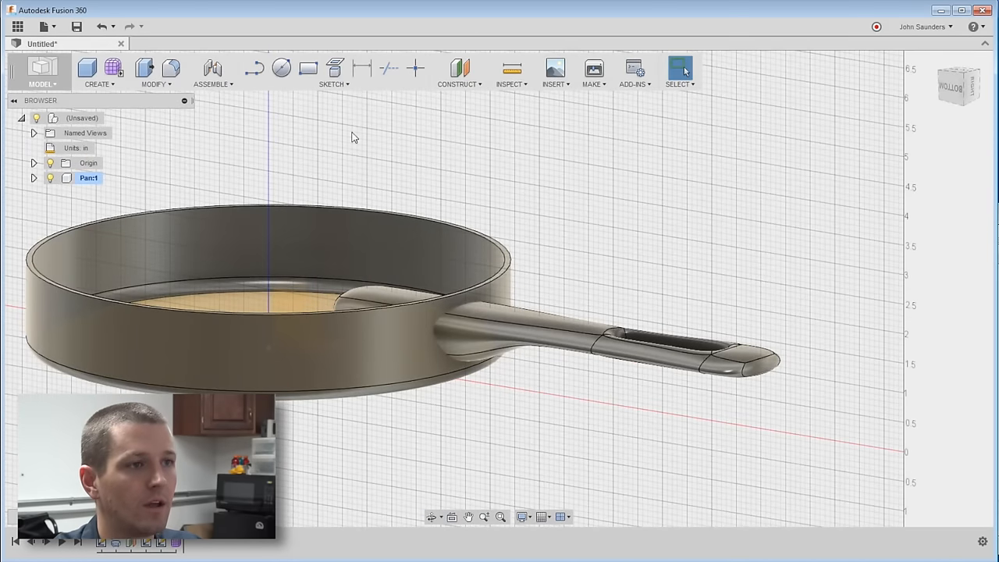
pyautogui.click(160, 84)
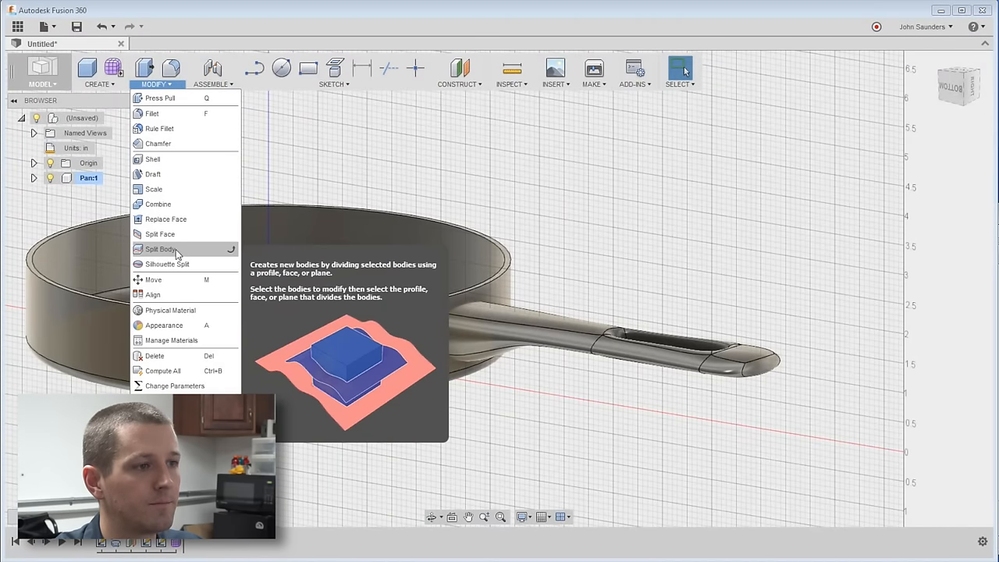
pyautogui.click(159, 250)
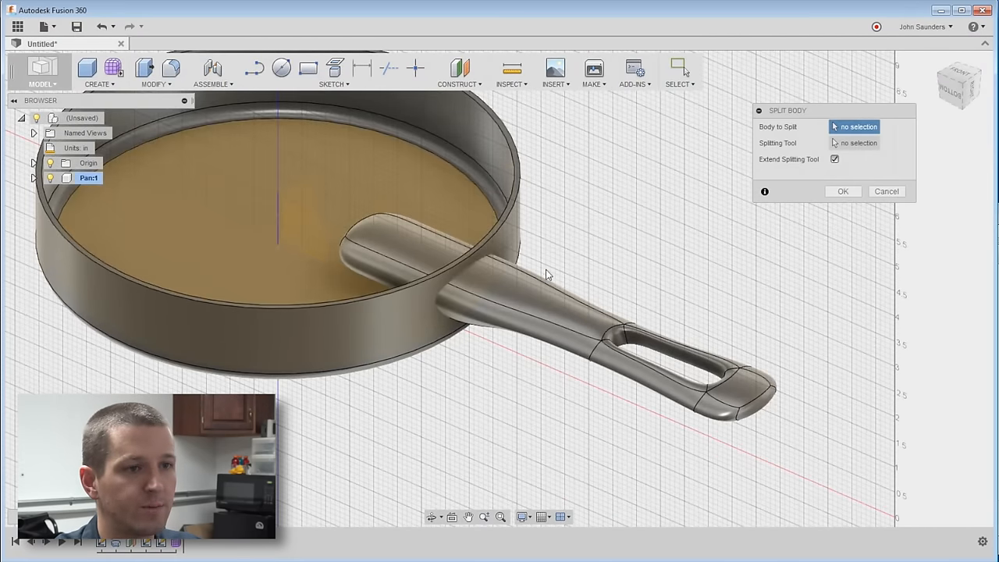
pyautogui.click(548, 275)
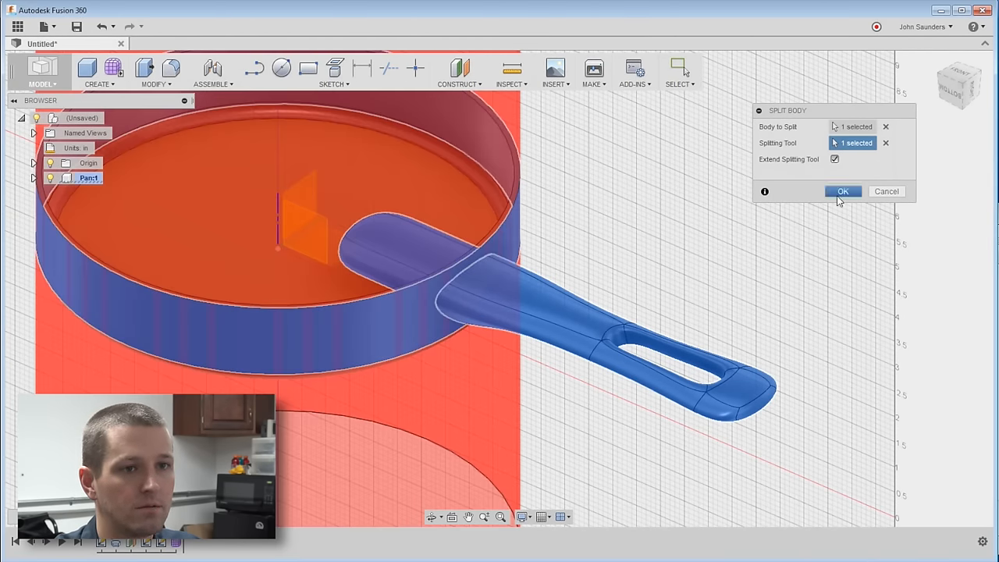
pyautogui.click(843, 191)
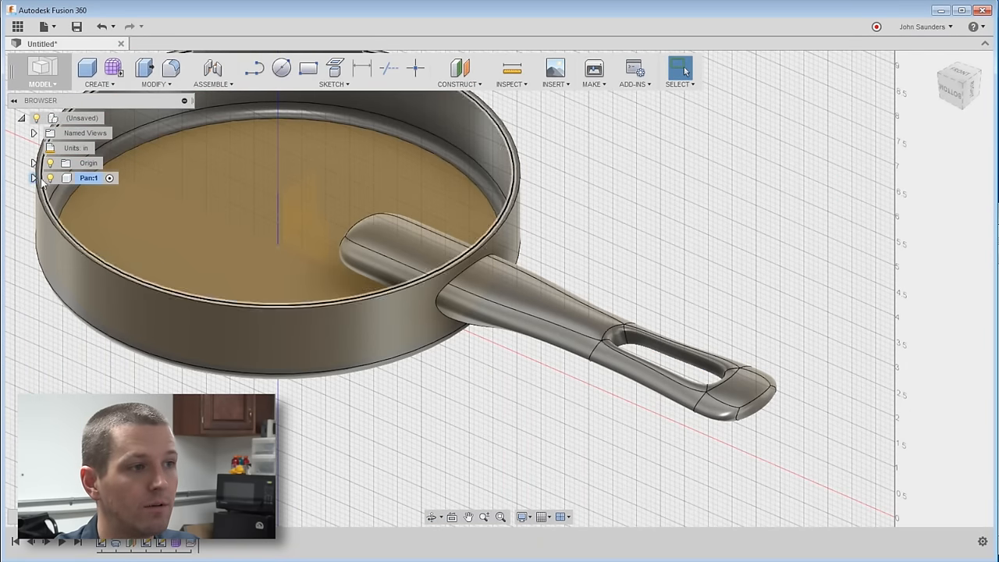
# Expand the pan component in the browser to reveal Body1–Body3
pyautogui.click(35, 178)
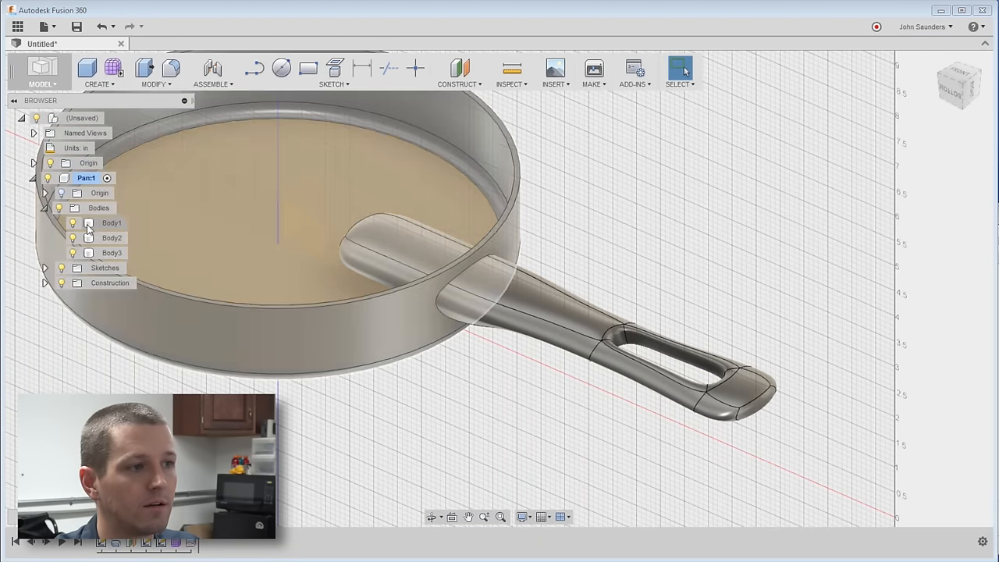
pyautogui.click(72, 224)
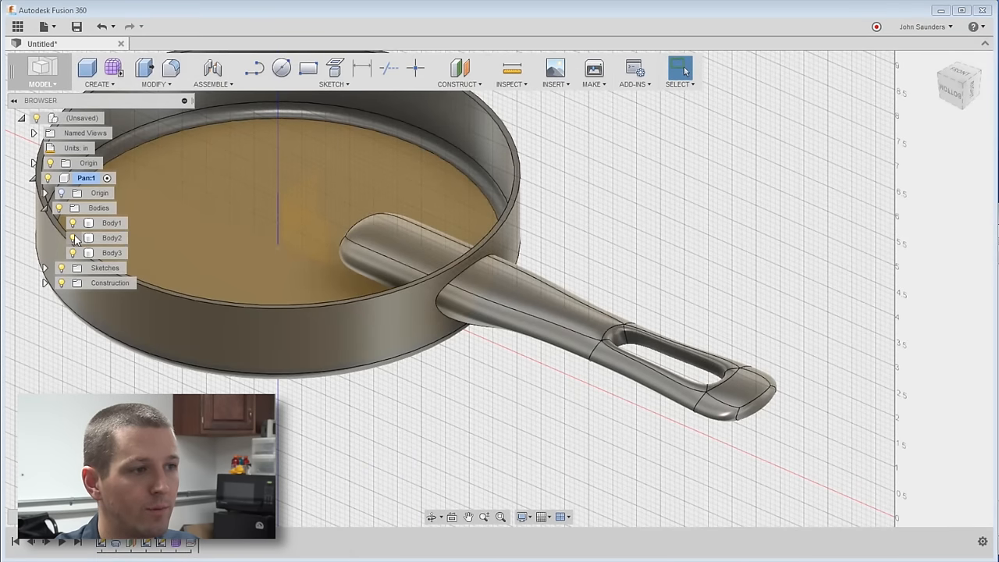